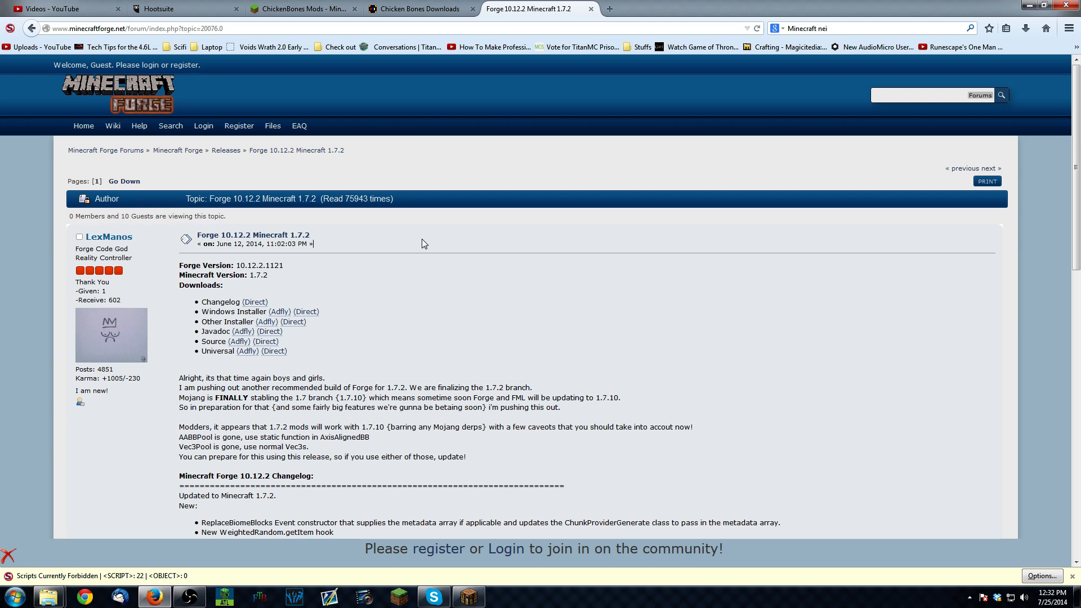
{"action": "mouse_move", "coordinate": [405, 240]}
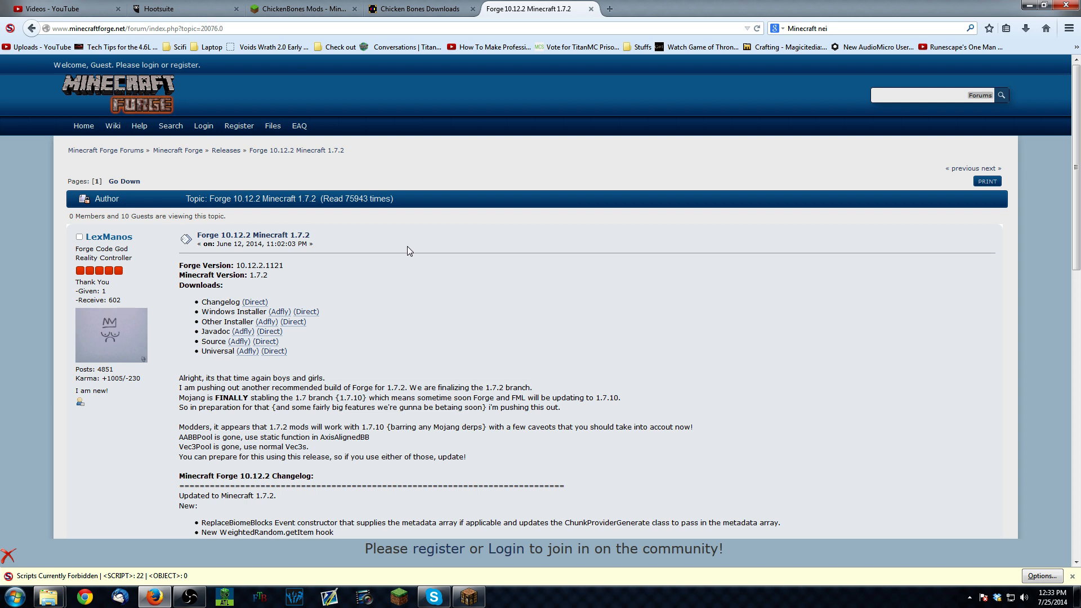
{"action": "mouse_move", "coordinate": [405, 255]}
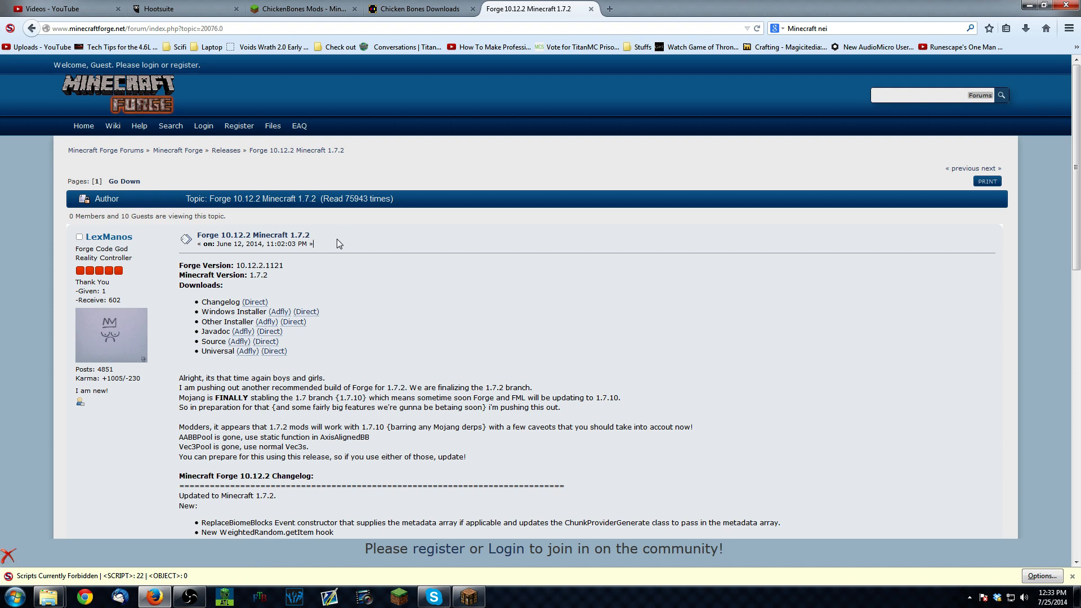
{"action": "mouse_move", "coordinate": [322, 244]}
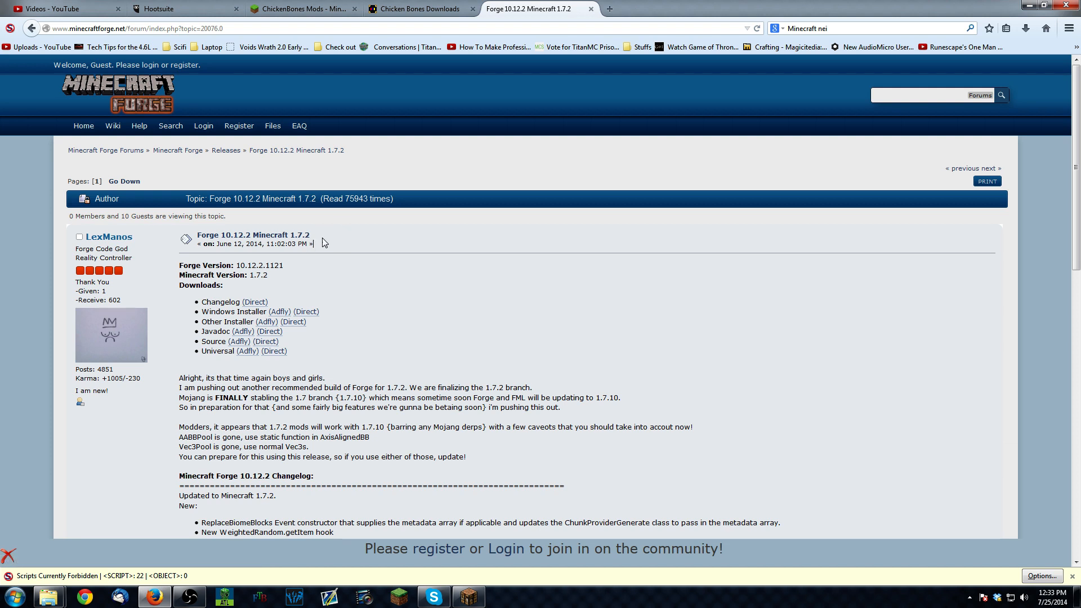
{"action": "mouse_move", "coordinate": [319, 246]}
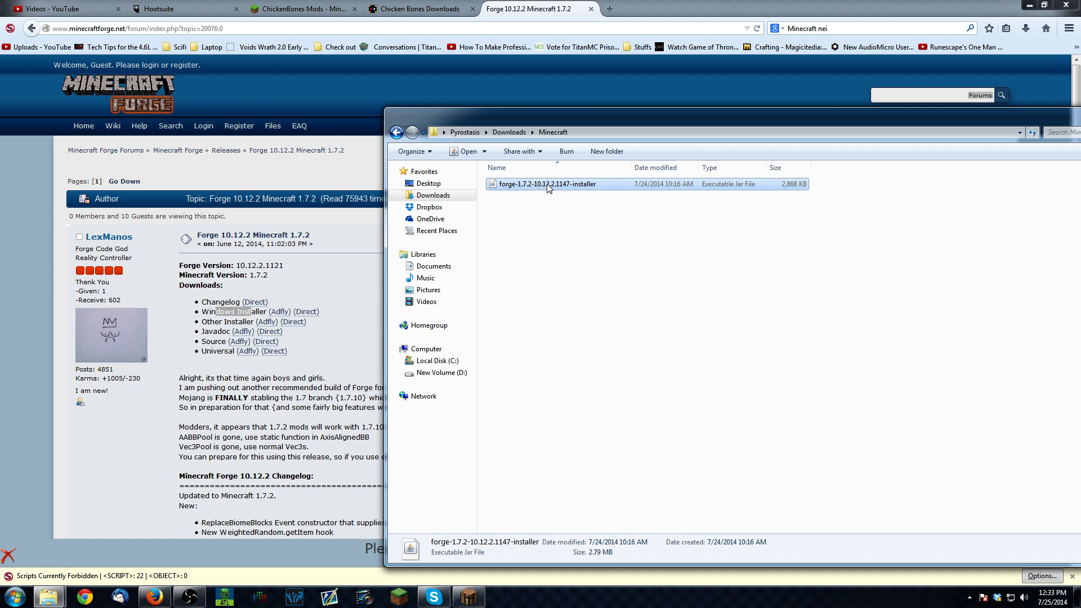
{"action": "mouse_move", "coordinate": [554, 197]}
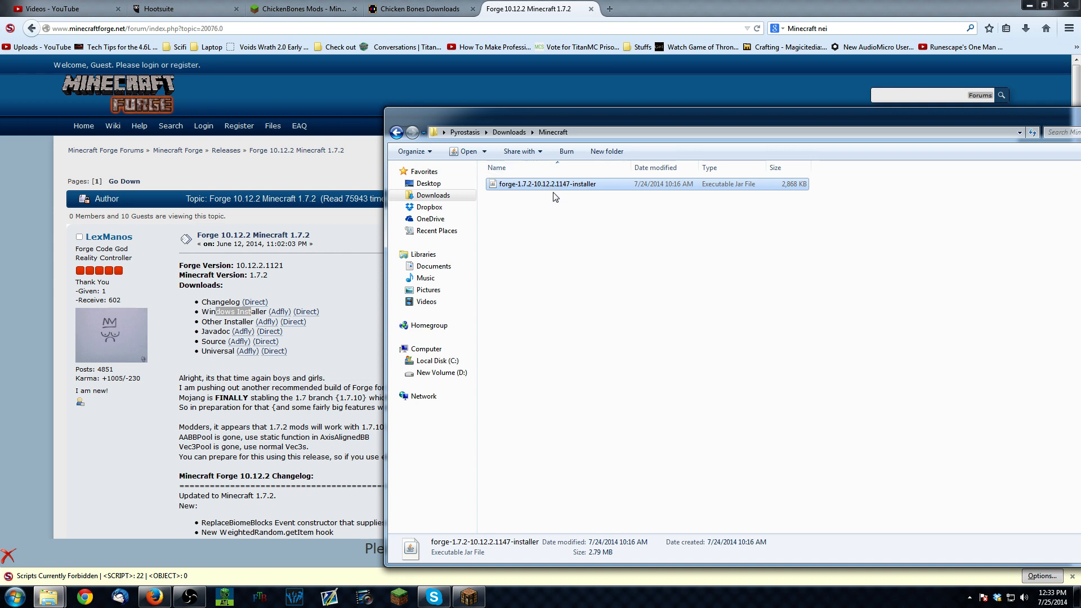
{"action": "mouse_move", "coordinate": [547, 187]}
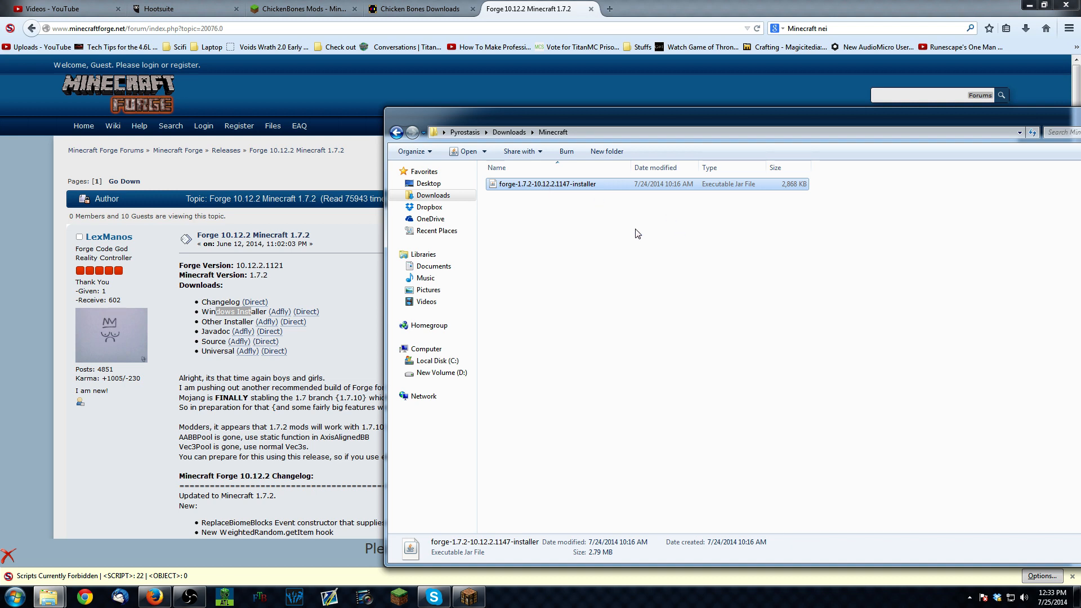
{"action": "mouse_move", "coordinate": [609, 228]}
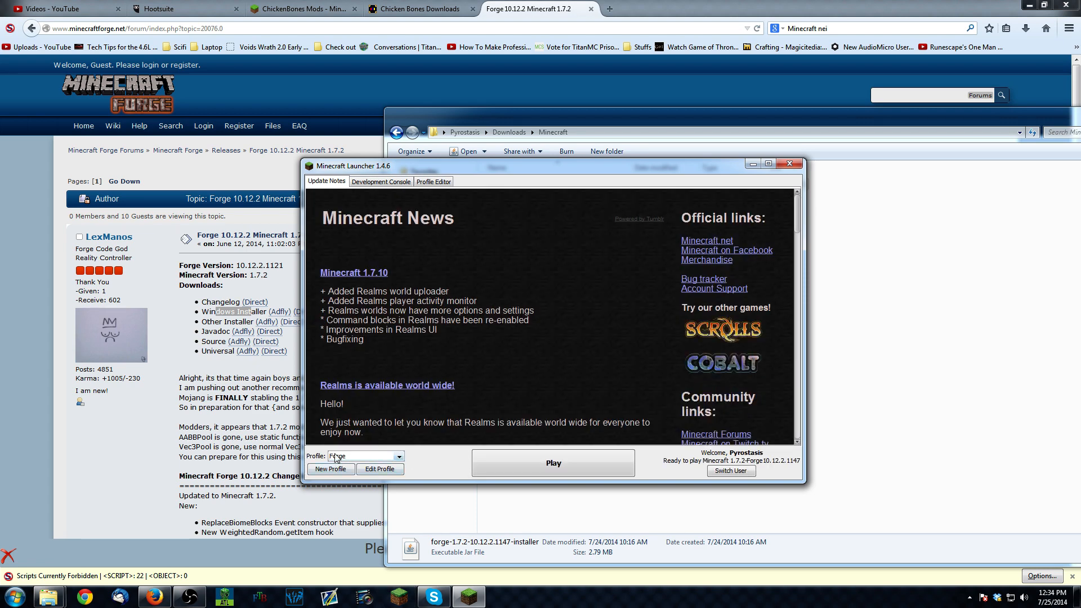
- Confirm the Forge profile uses release 1.7.2-Forge10.12.2.1147 in the Profile Editor, then close it
{"action": "left_click", "coordinate": [364, 455]}
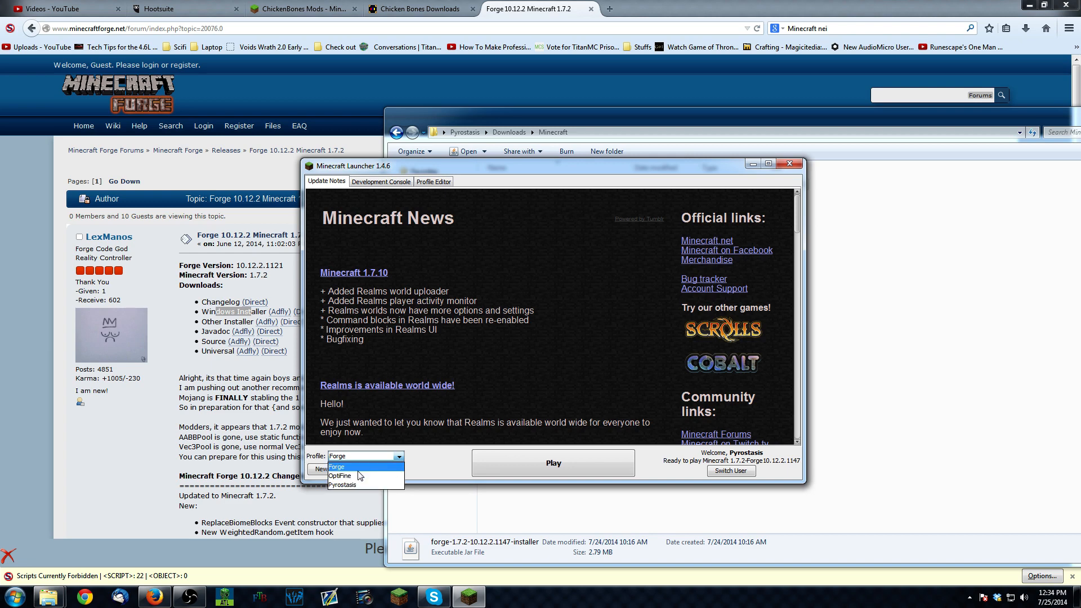
{"action": "left_click", "coordinate": [336, 466]}
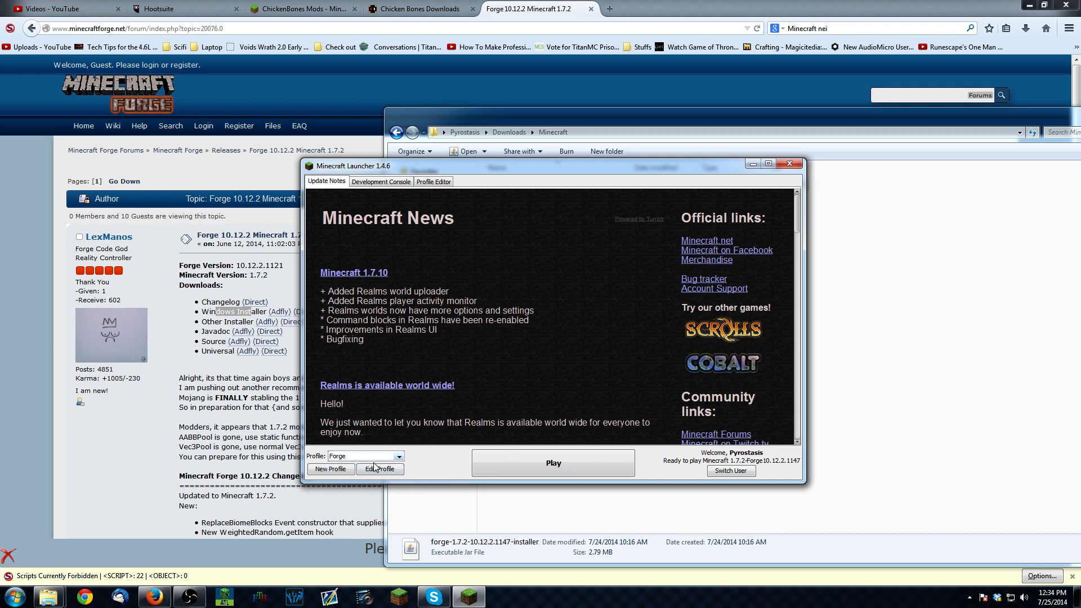
{"action": "left_click", "coordinate": [379, 469]}
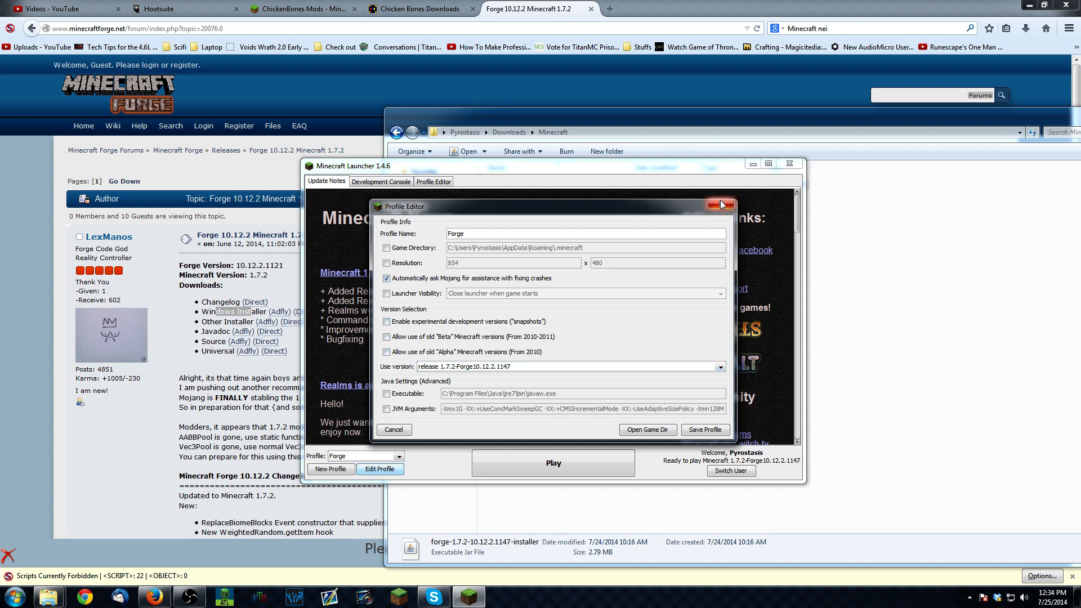
{"action": "left_click", "coordinate": [721, 204]}
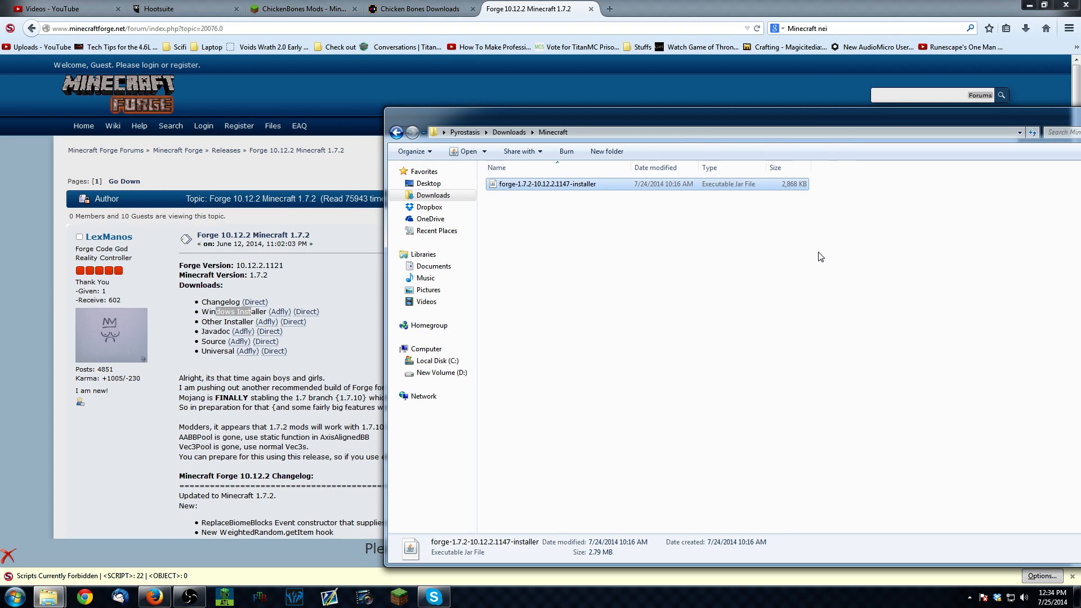
{"action": "mouse_move", "coordinate": [725, 212]}
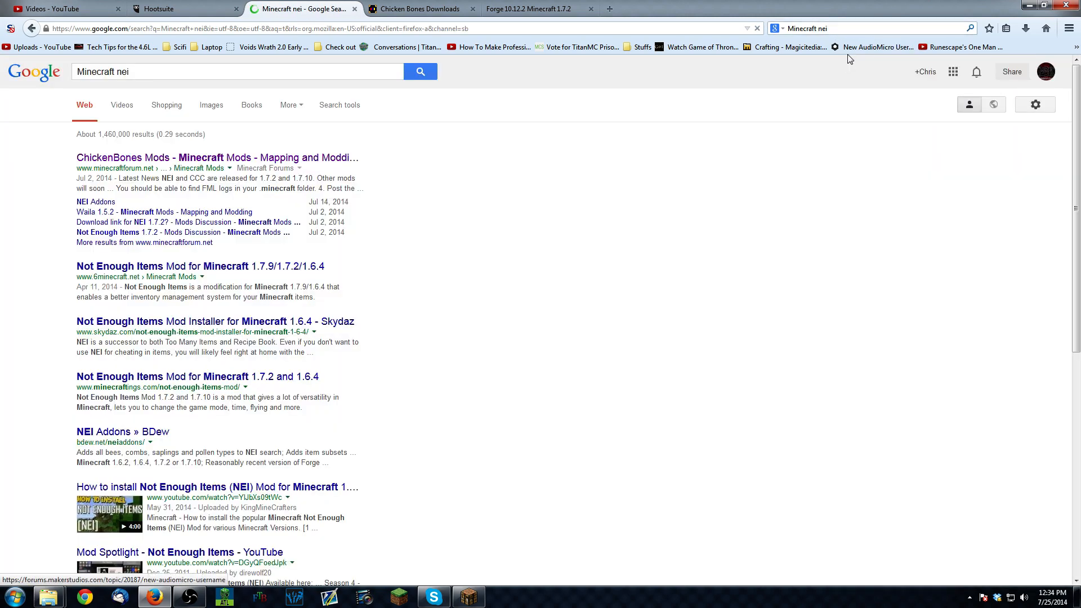
- Switch from the Minecraft nei Google results to the ChickenBones Mods forum thread
{"action": "left_click", "coordinate": [216, 157]}
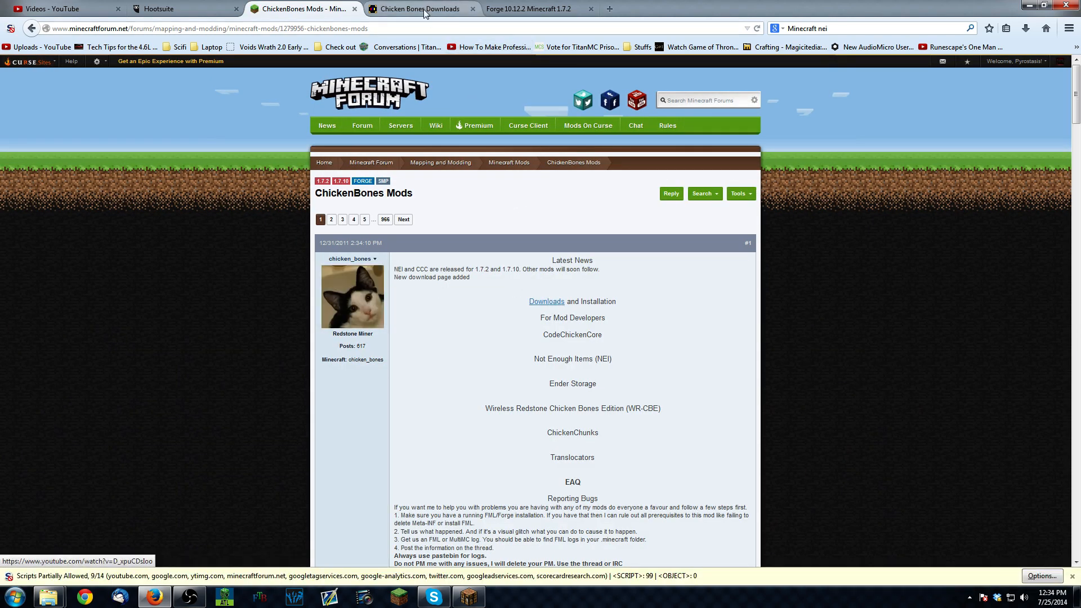
- Show the Chicken Bones mod downloads listed for Minecraft 1.7.2
{"action": "left_click", "coordinate": [418, 8]}
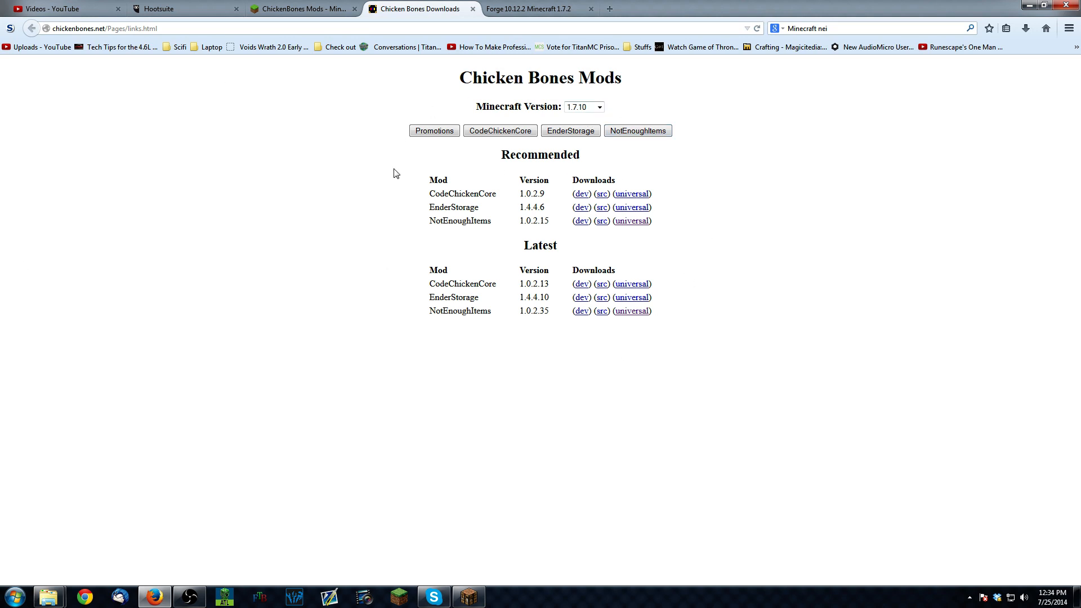
{"action": "mouse_move", "coordinate": [543, 247]}
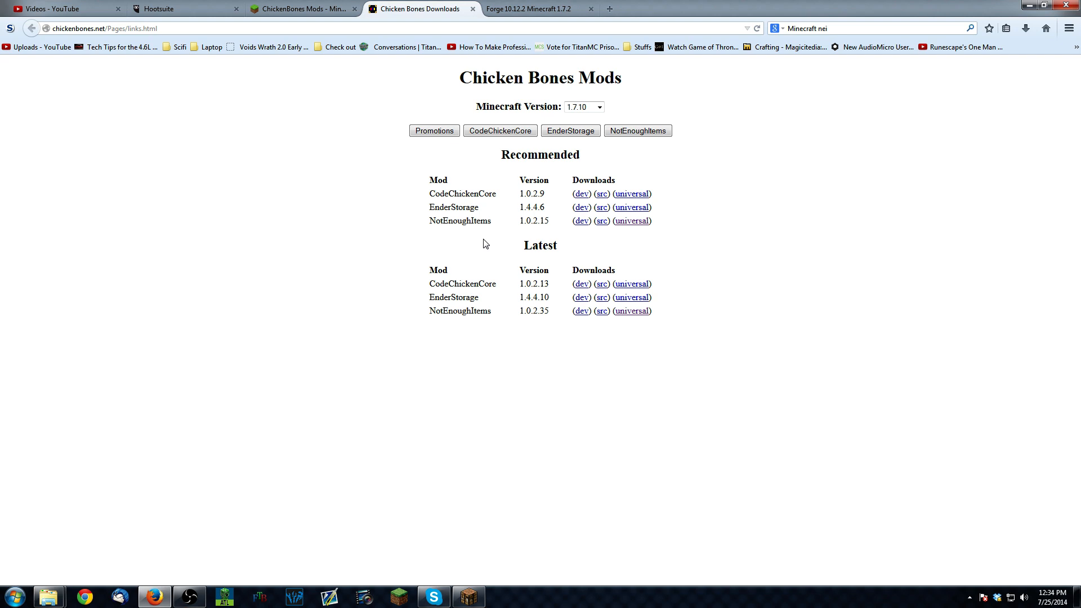
{"action": "mouse_move", "coordinate": [470, 233]}
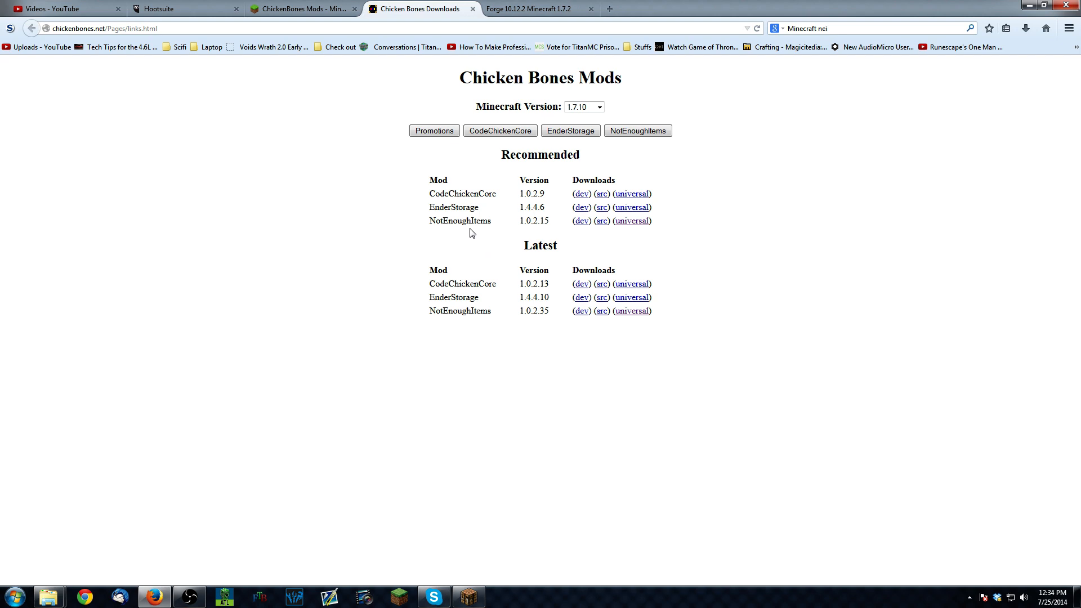
{"action": "mouse_move", "coordinate": [409, 223]}
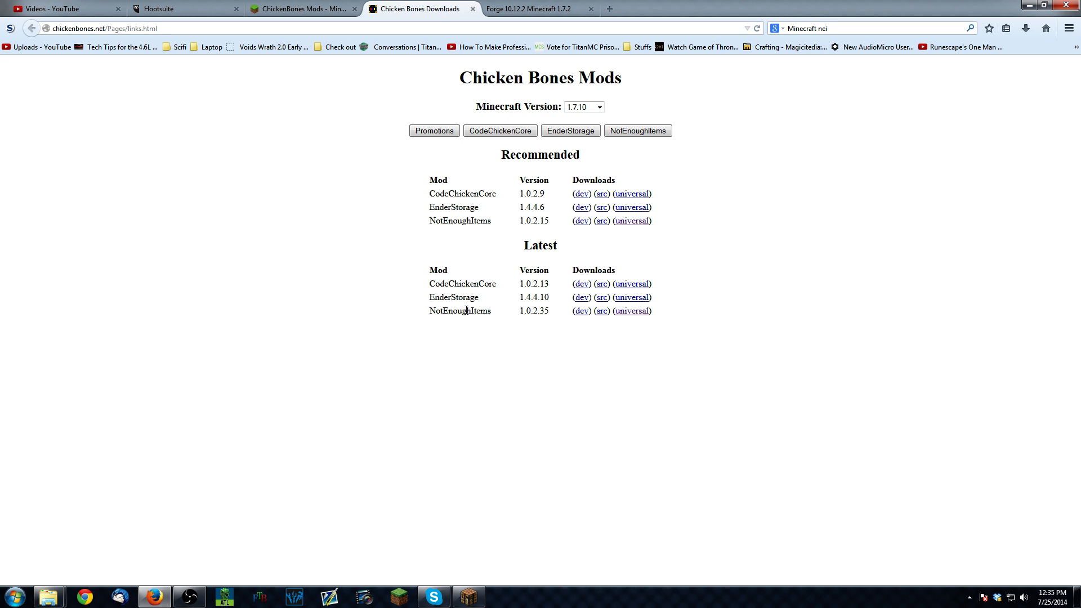
{"action": "mouse_move", "coordinate": [797, 254]}
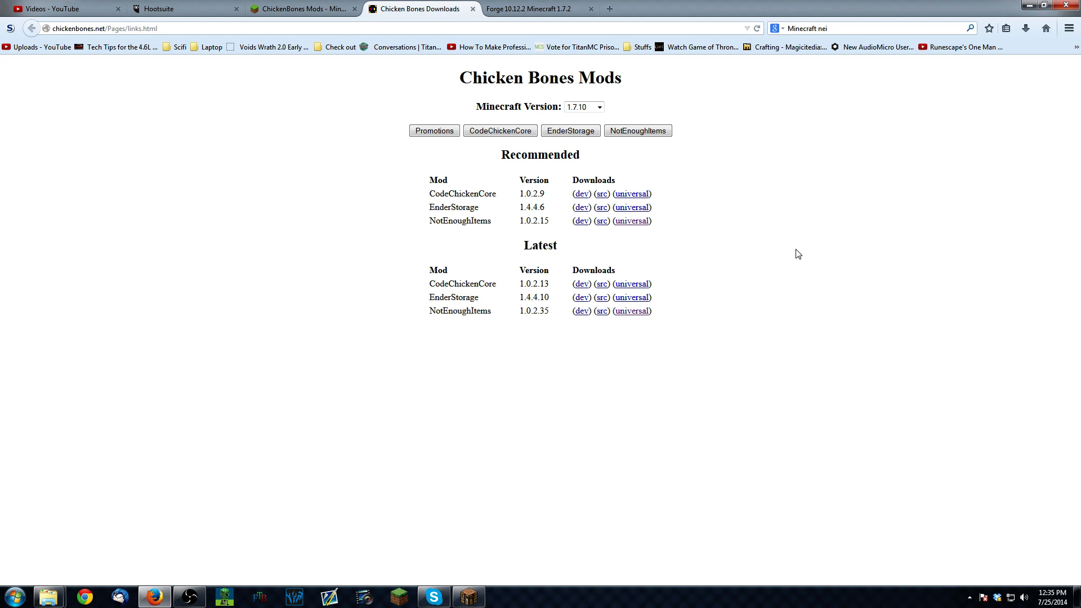
{"action": "mouse_move", "coordinate": [356, 229]}
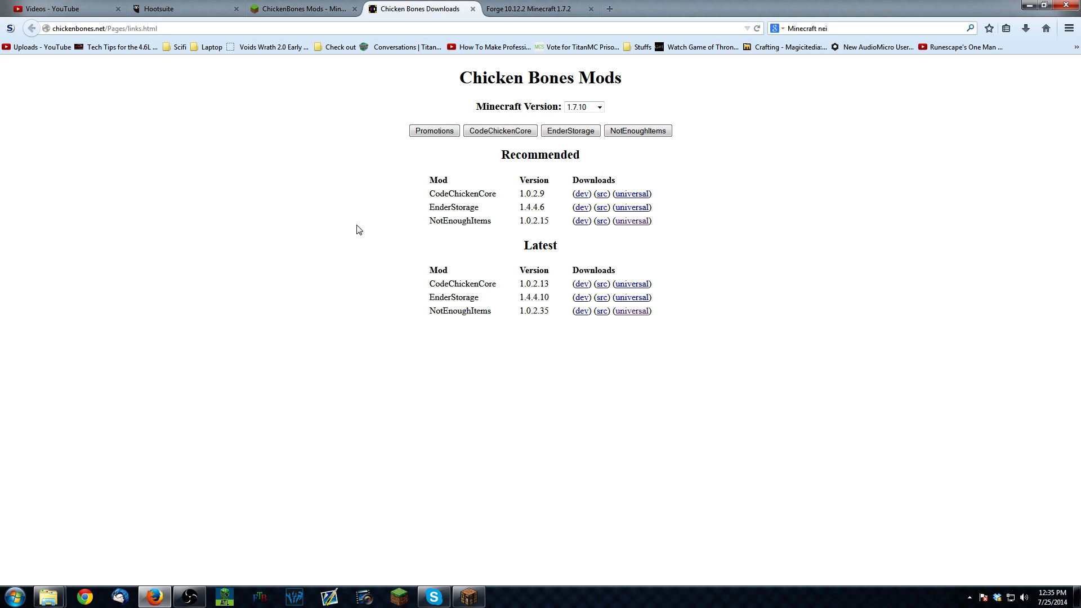
{"action": "mouse_move", "coordinate": [632, 256]}
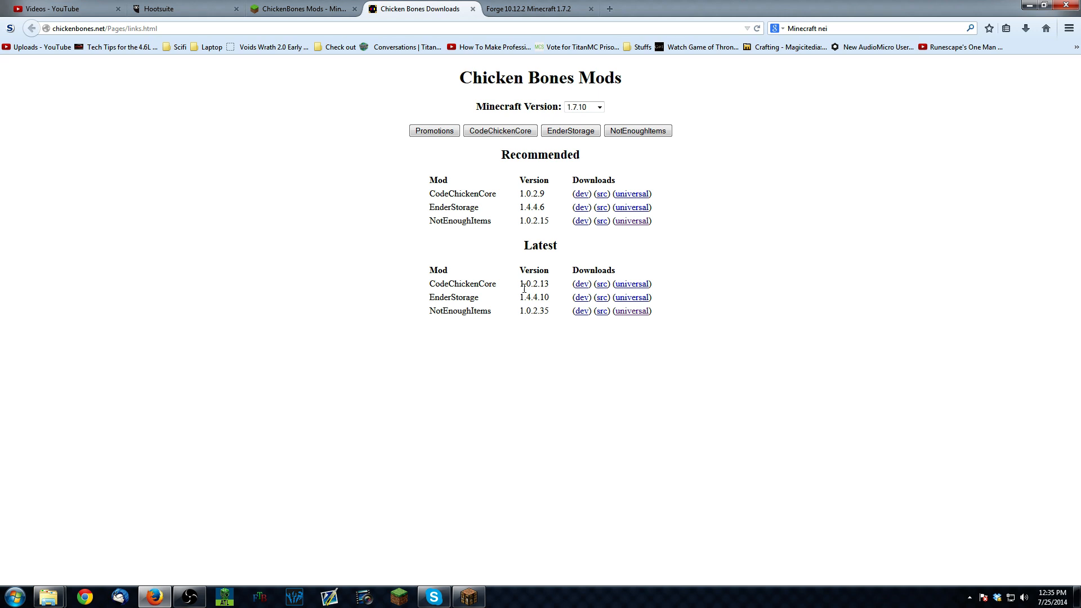
{"action": "mouse_move", "coordinate": [464, 219]}
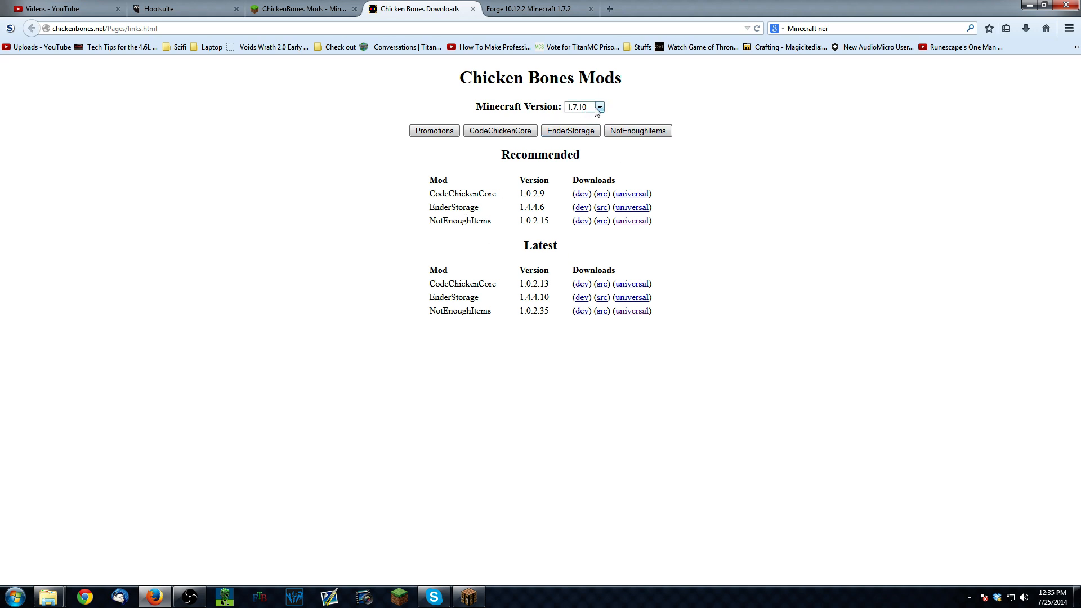
{"action": "left_click", "coordinate": [582, 106]}
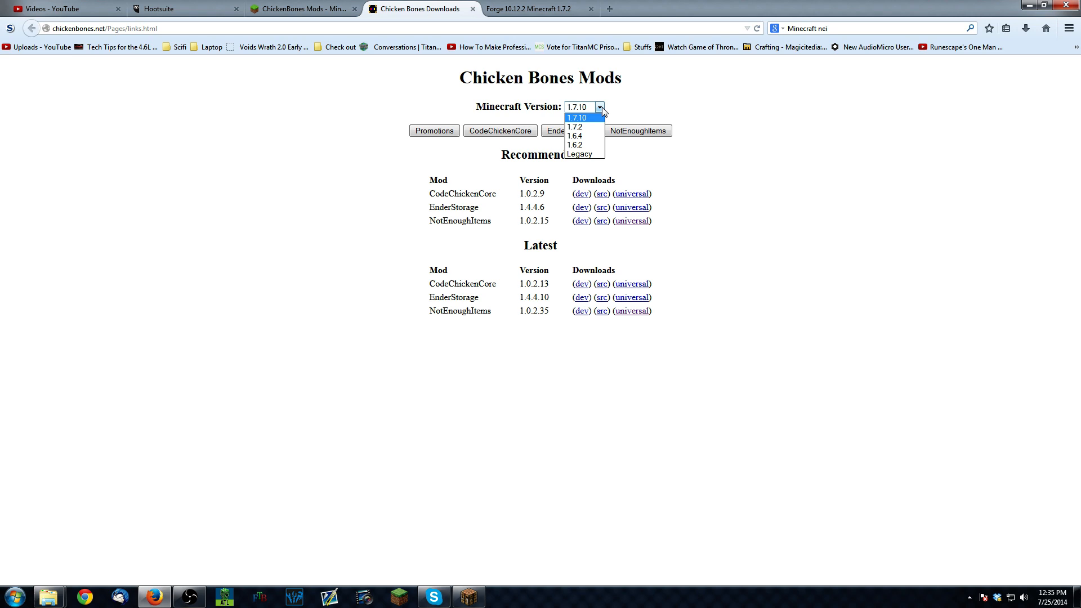
{"action": "mouse_move", "coordinate": [580, 128]}
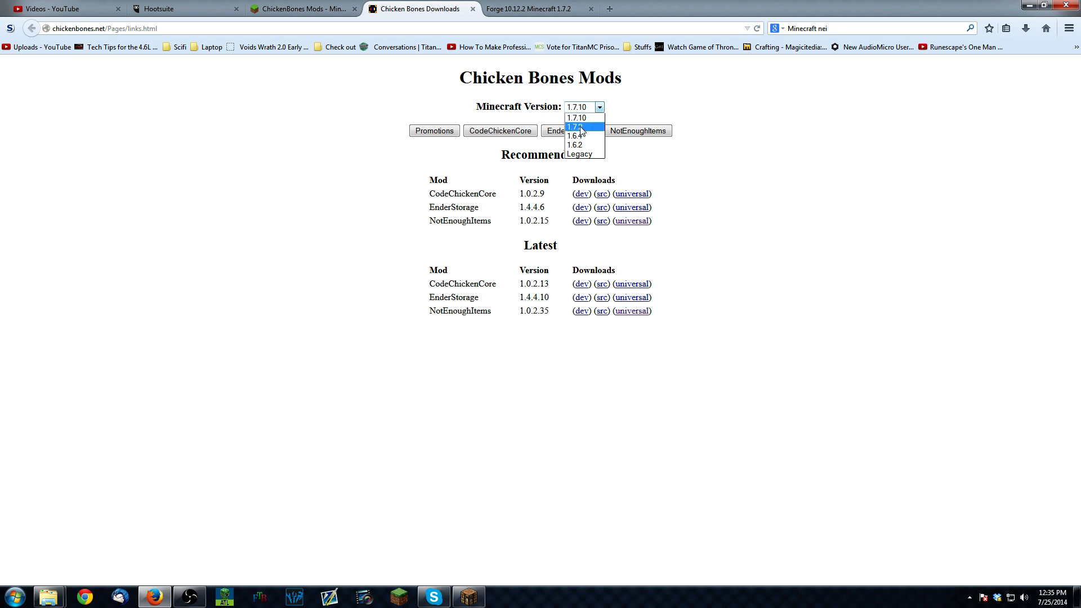
{"action": "left_click", "coordinate": [577, 127]}
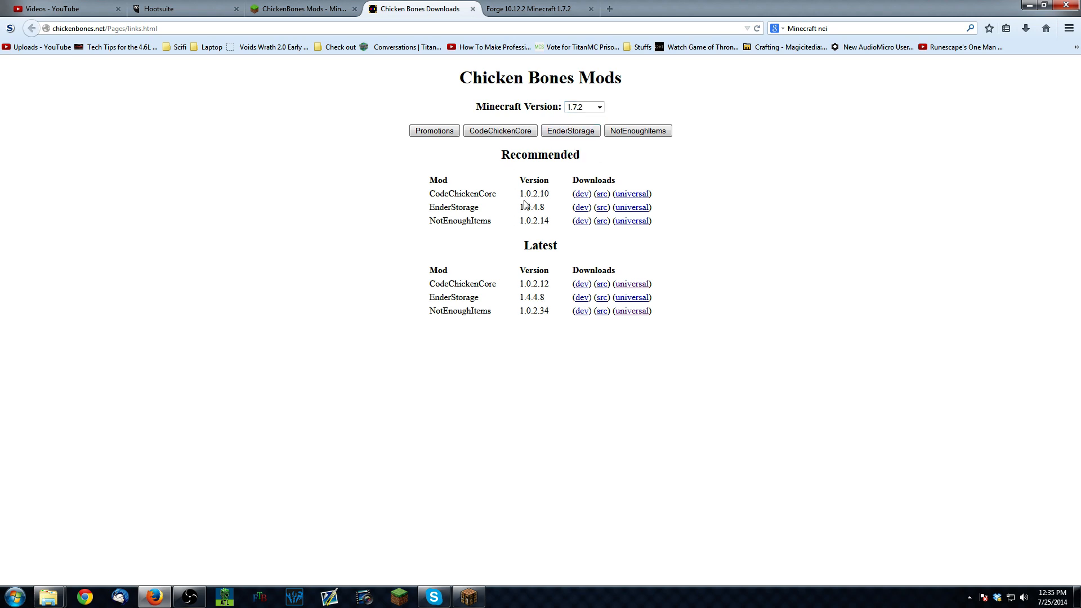
- Briefly view the 1.7.10 mod versions, then return the listing to 1.7.2
{"action": "left_click", "coordinate": [582, 107]}
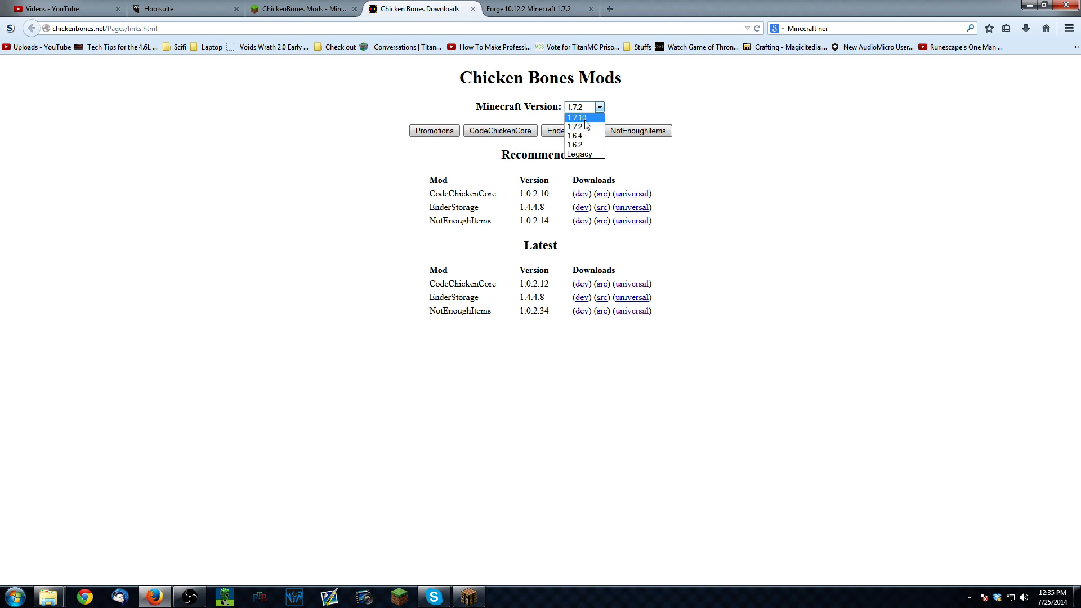
{"action": "left_click", "coordinate": [577, 117]}
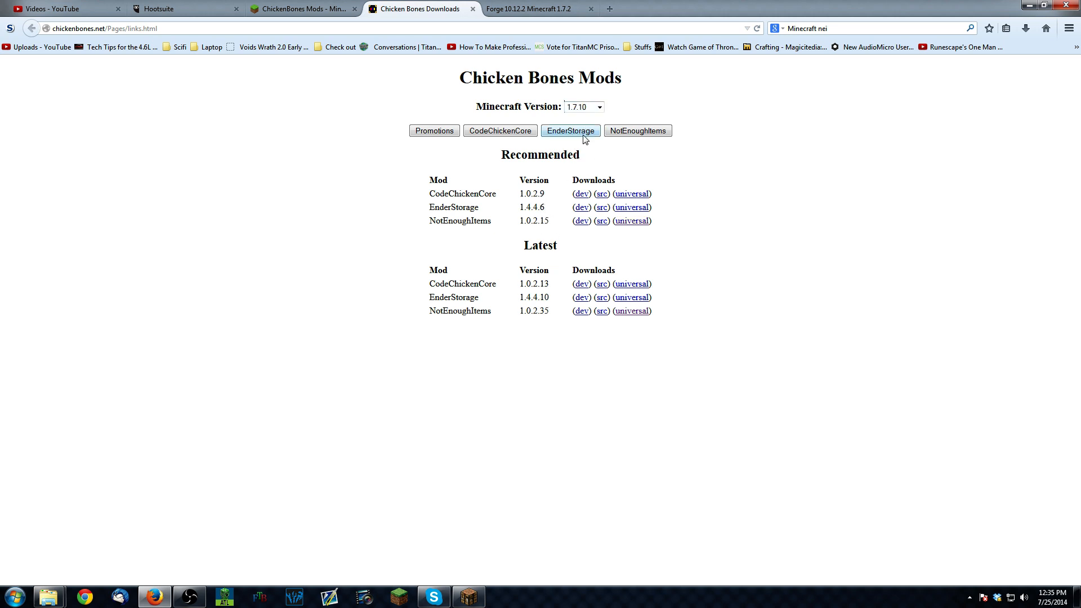
{"action": "left_click", "coordinate": [582, 107]}
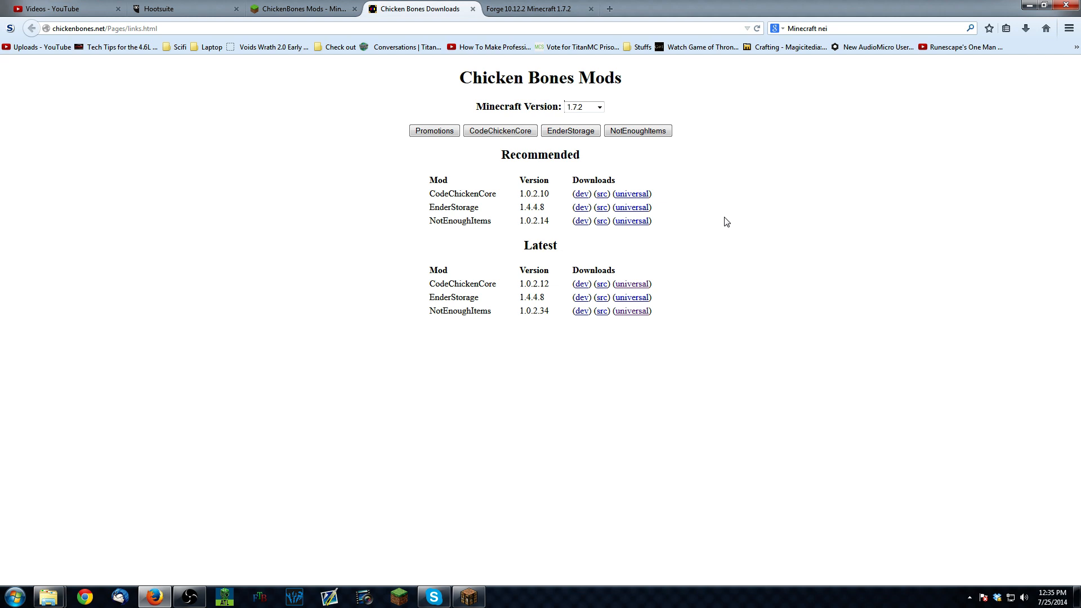
{"action": "mouse_move", "coordinate": [657, 187]}
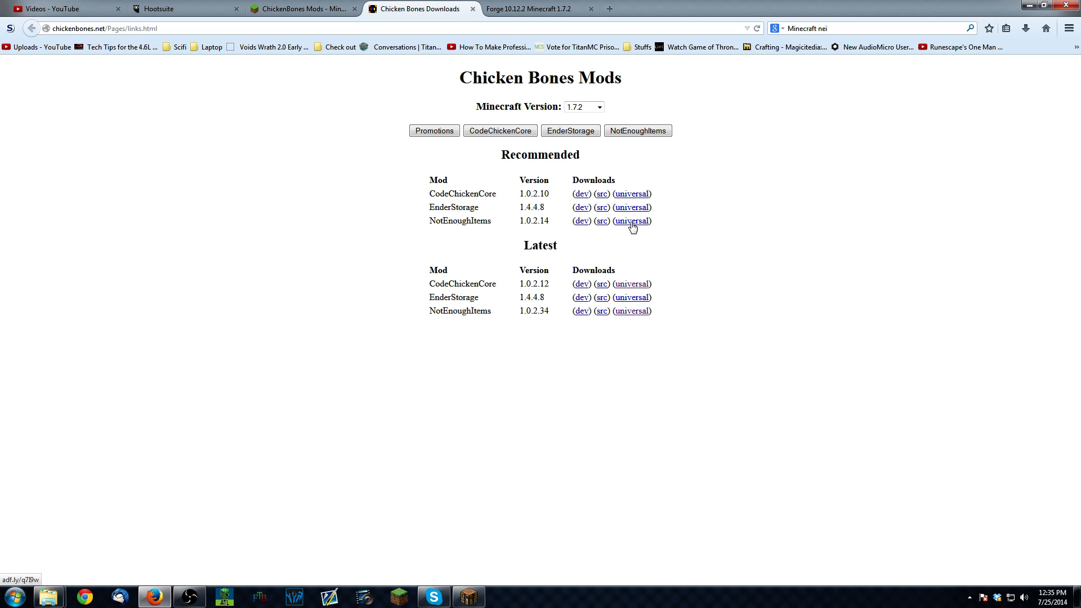
{"action": "mouse_move", "coordinate": [533, 535]}
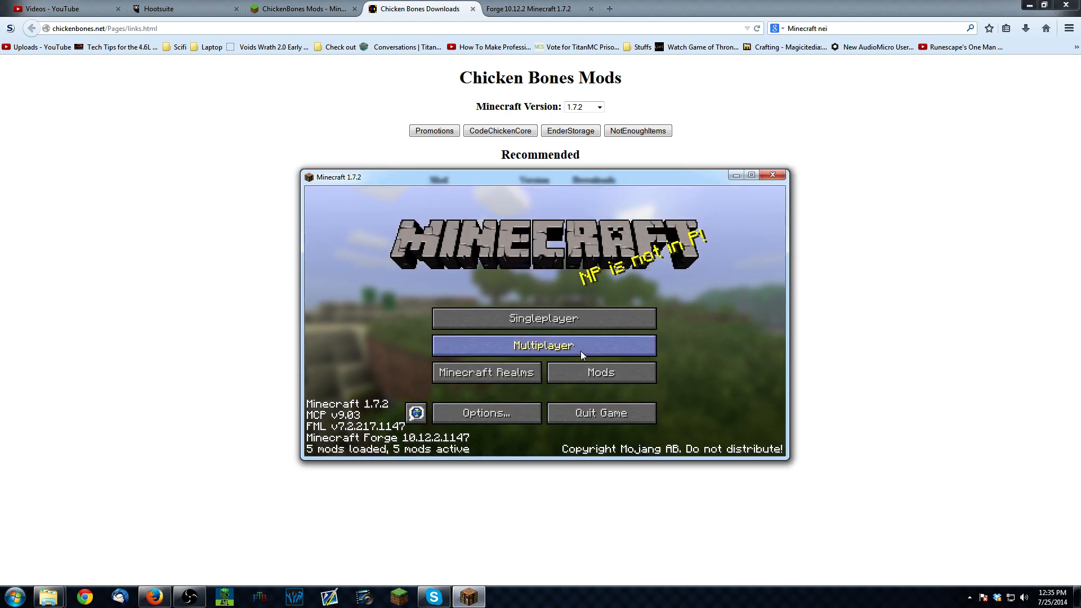
{"action": "mouse_move", "coordinate": [559, 359]}
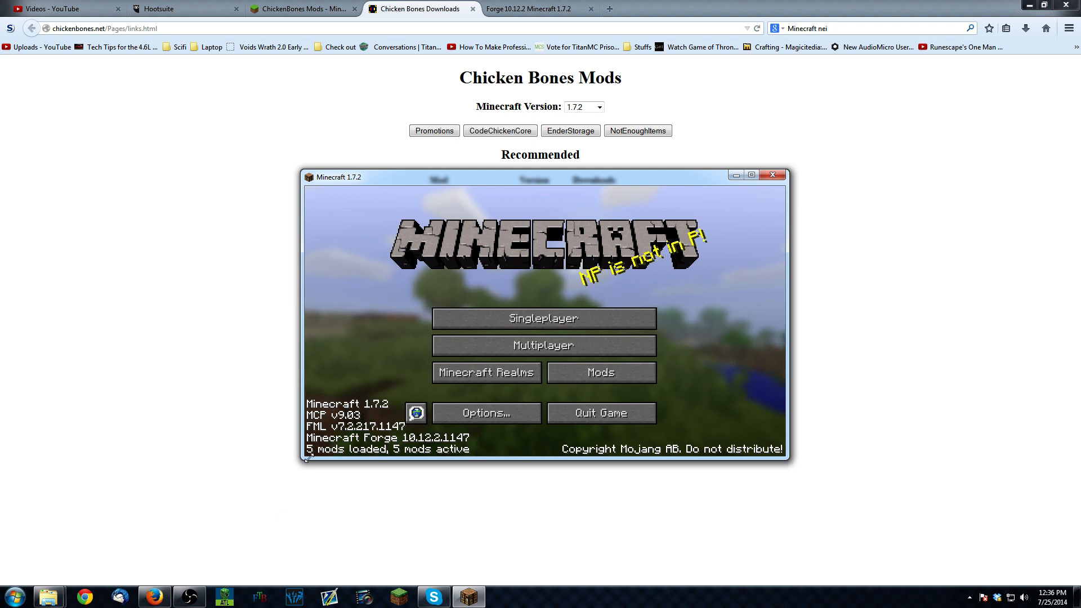
- From the title screen reach Resource Packs and open the resource pack folder on disk
{"action": "left_click", "coordinate": [485, 412]}
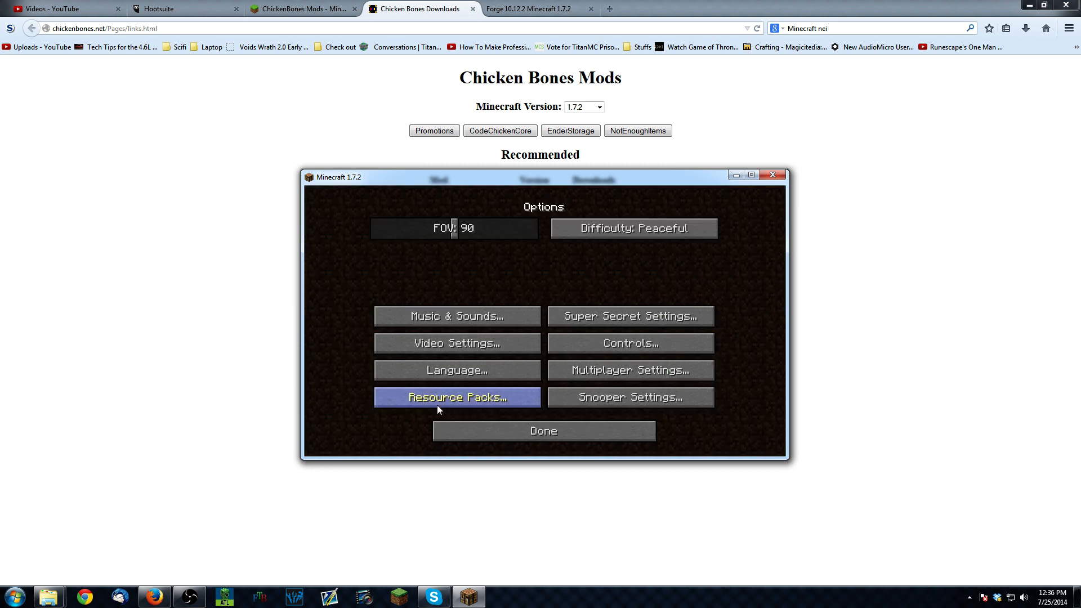
{"action": "left_click", "coordinate": [456, 397]}
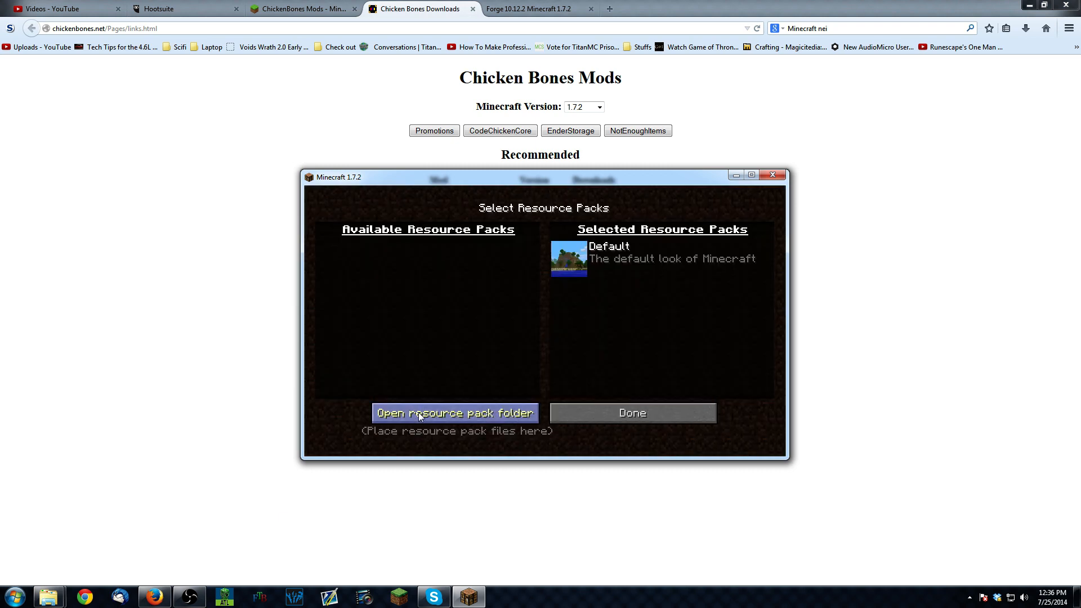
{"action": "left_click", "coordinate": [454, 412]}
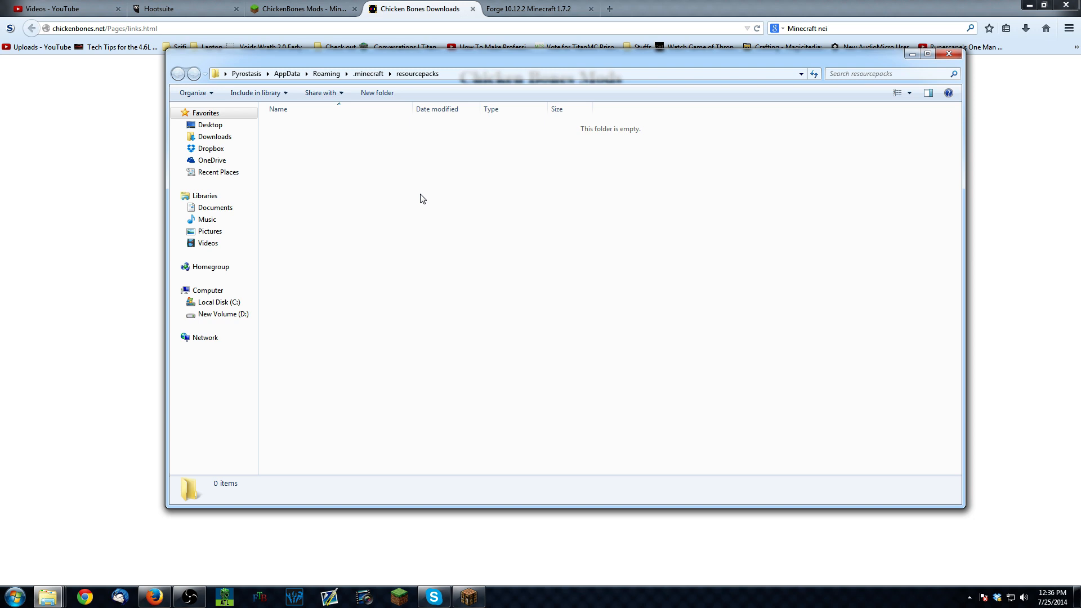
{"action": "mouse_move", "coordinate": [377, 108]}
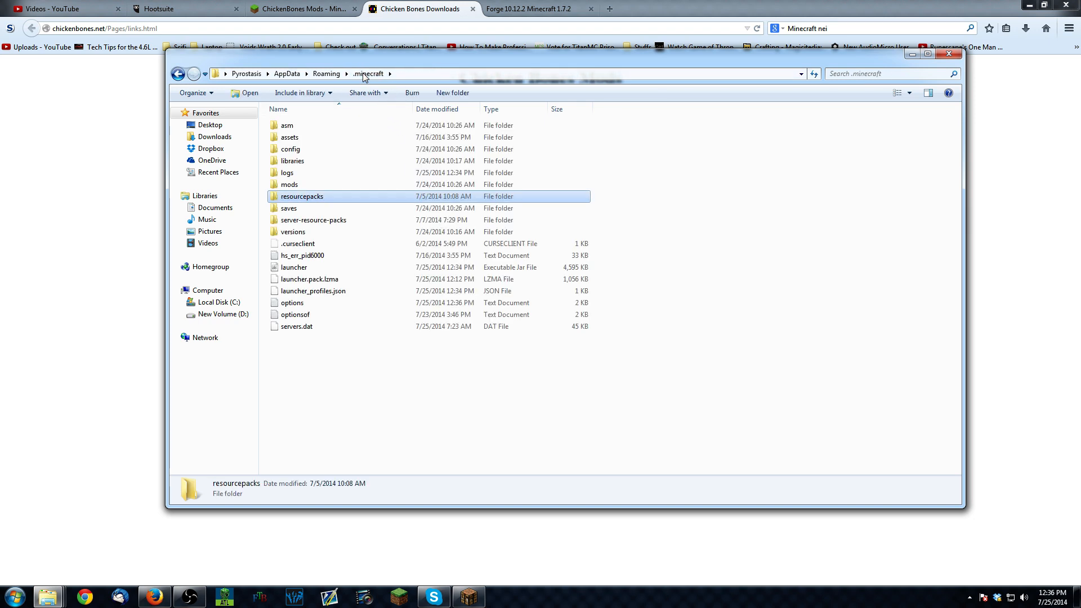
- Show the .minecraft mods folder holding the CodeChickenCore and NotEnoughItems 1.7.2 jars, compared with Downloads
{"action": "double_click", "coordinate": [288, 184]}
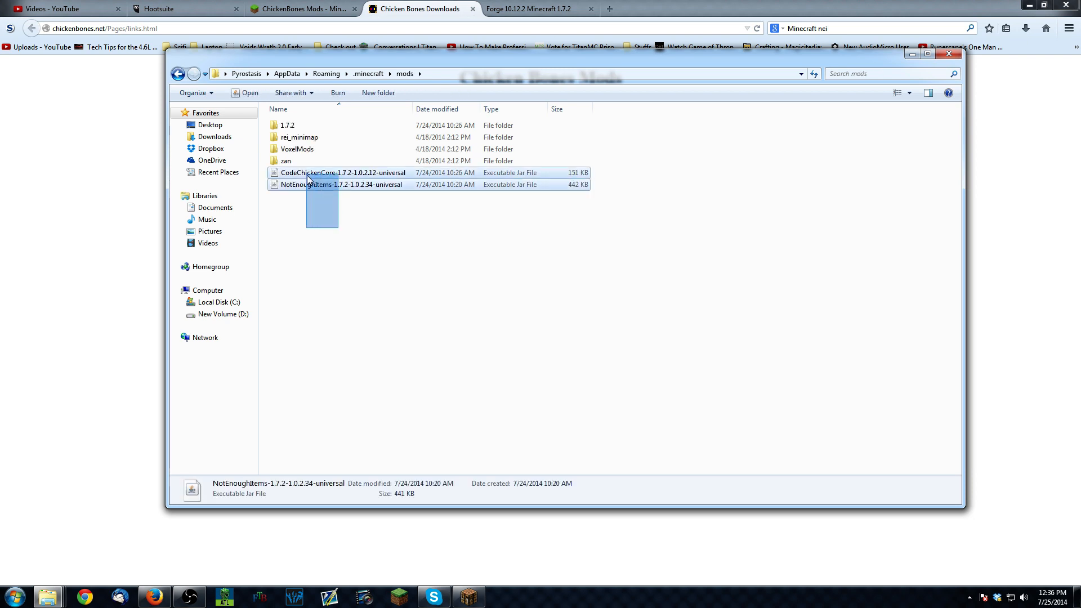
{"action": "left_click", "coordinate": [343, 173]}
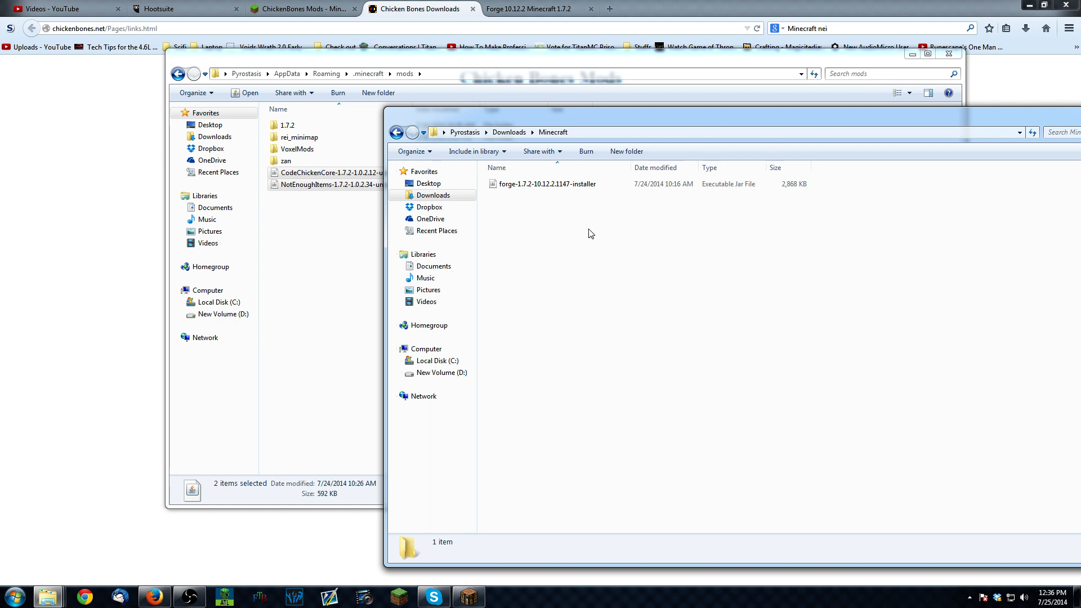
{"action": "left_click", "coordinate": [546, 183]}
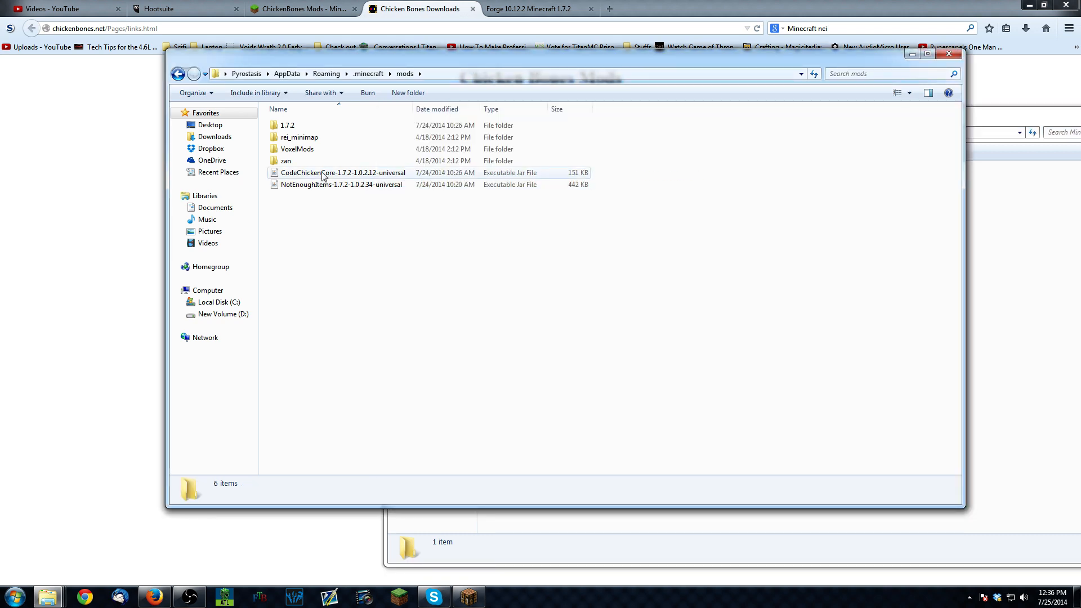
{"action": "mouse_move", "coordinate": [343, 172]}
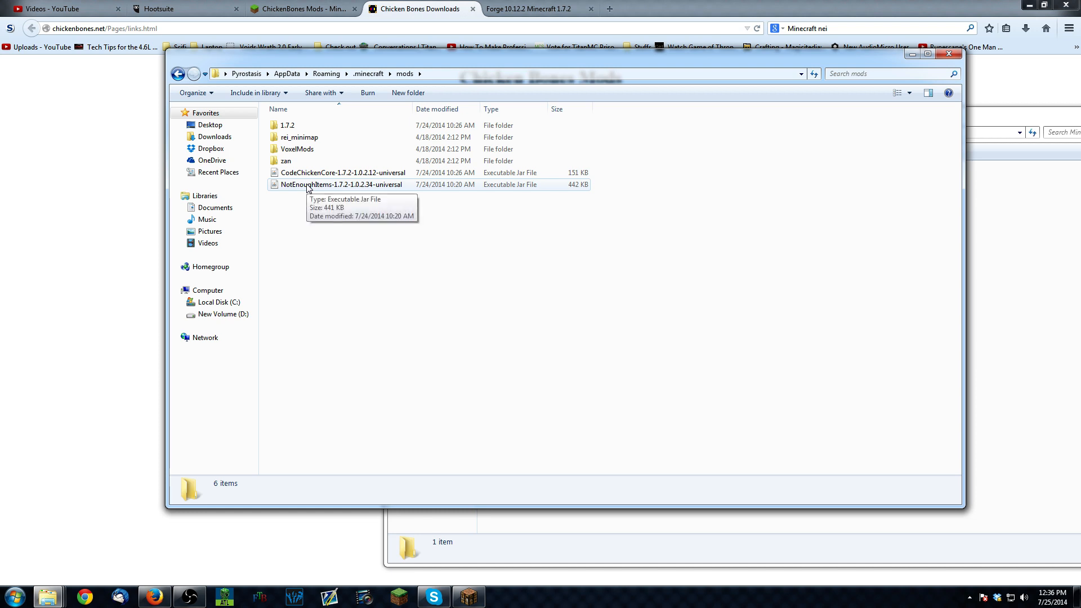
{"action": "mouse_move", "coordinate": [344, 190]}
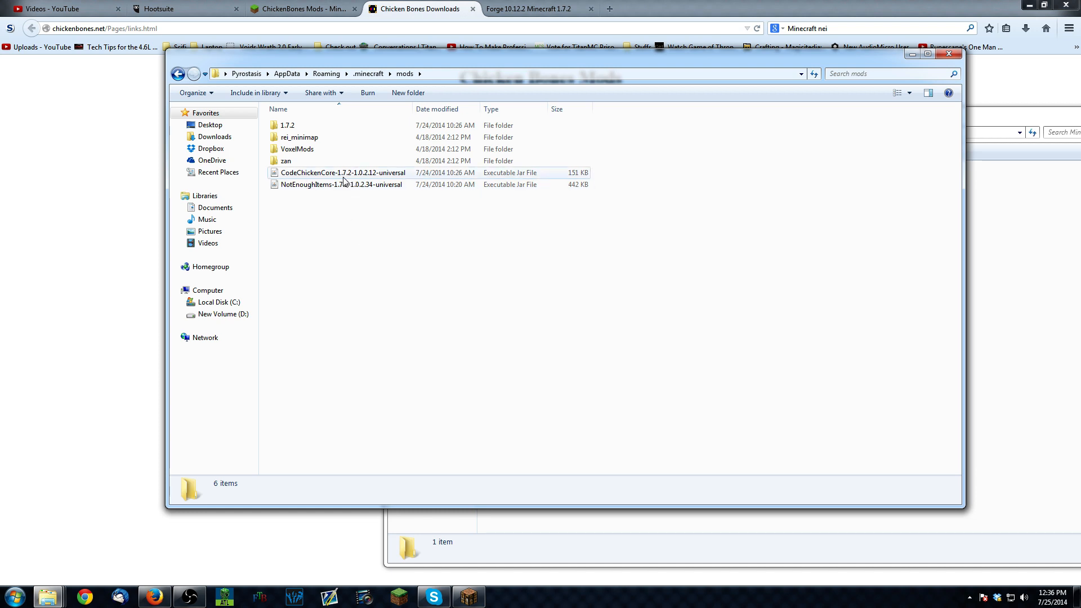
{"action": "left_click", "coordinate": [288, 125]}
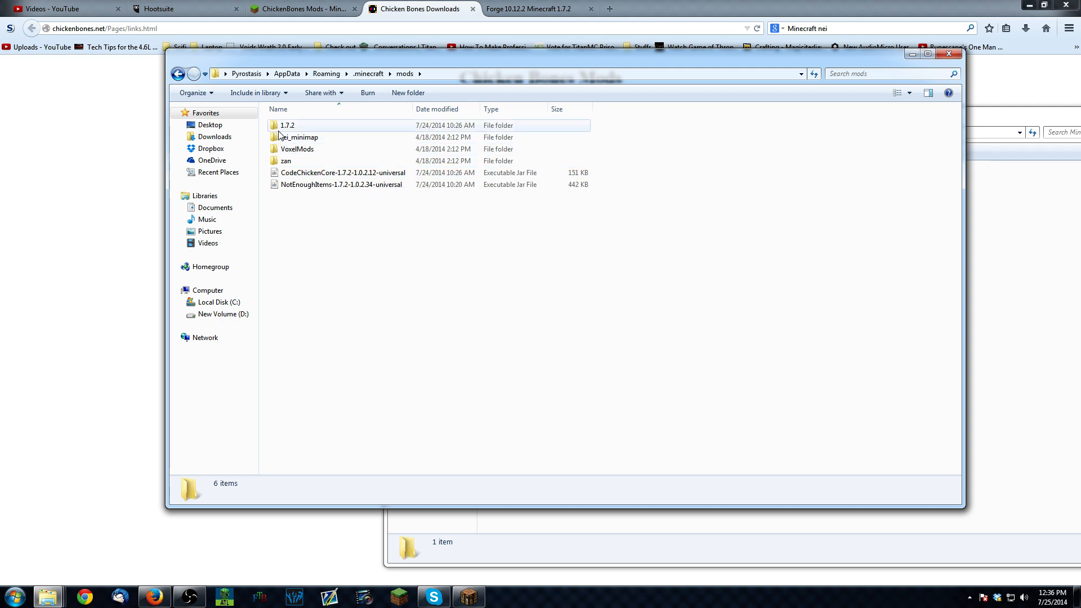
{"action": "mouse_move", "coordinate": [353, 184]}
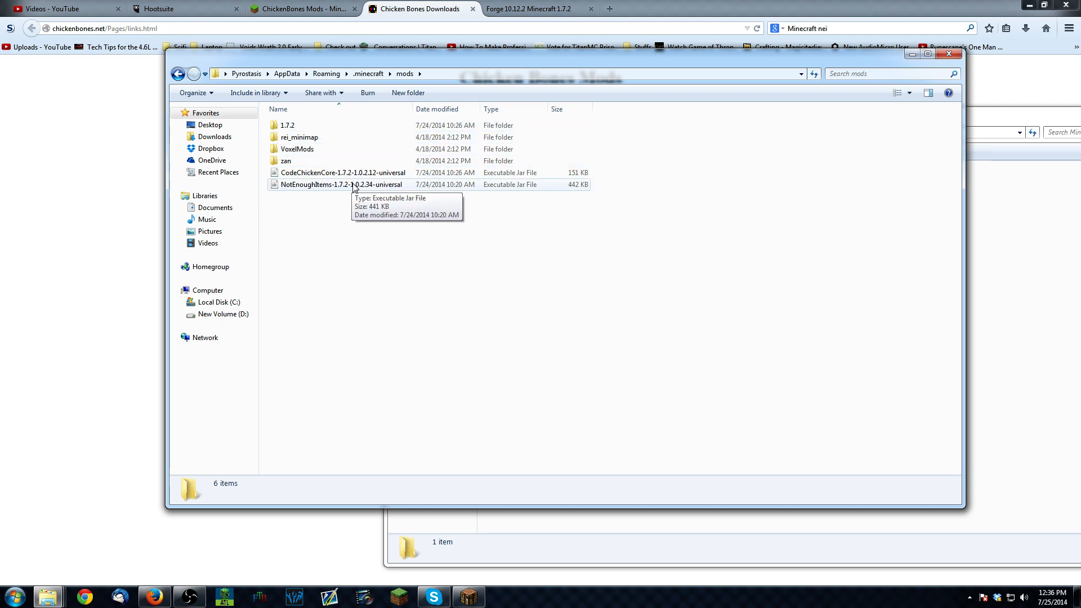
{"action": "mouse_move", "coordinate": [285, 160]}
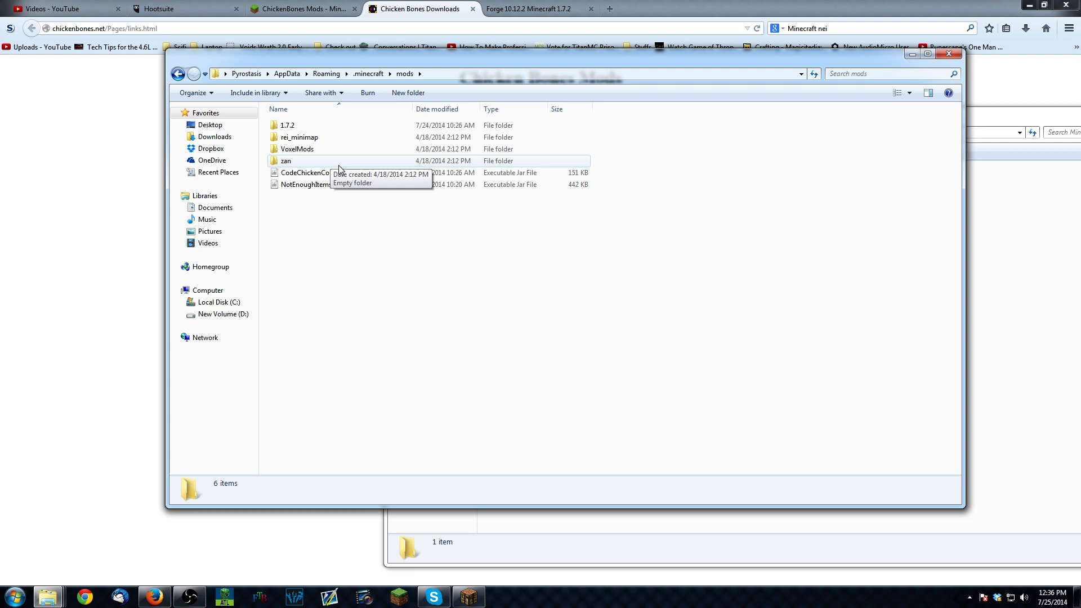
{"action": "mouse_move", "coordinate": [341, 184]}
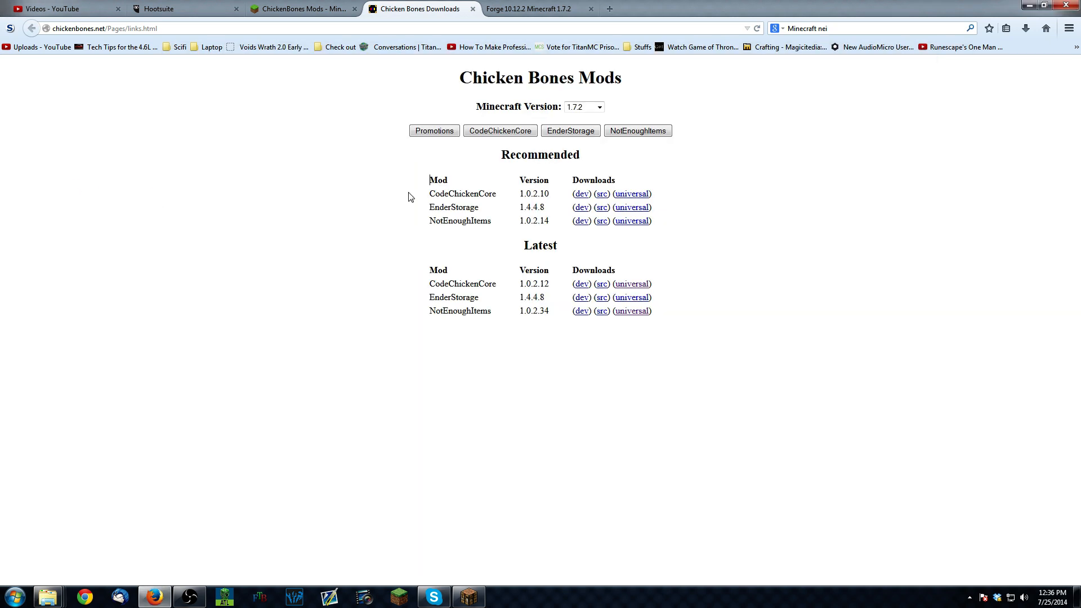
- For Minecraft 1.7.2, list all NotEnoughItems versions, then all CodeChickenCore versions
{"action": "left_click", "coordinate": [583, 107]}
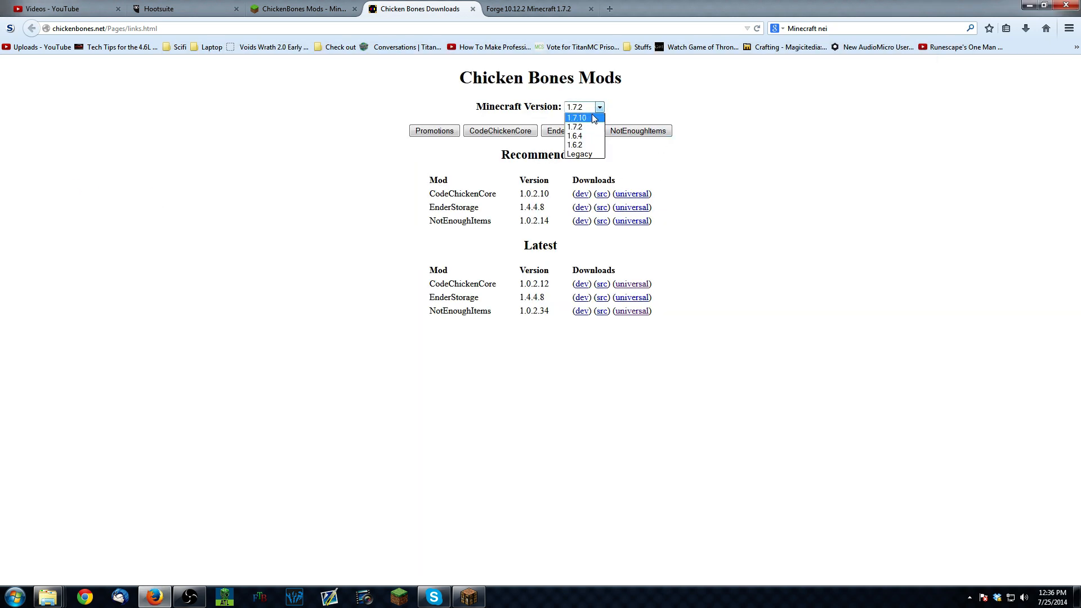
{"action": "left_click", "coordinate": [636, 131]}
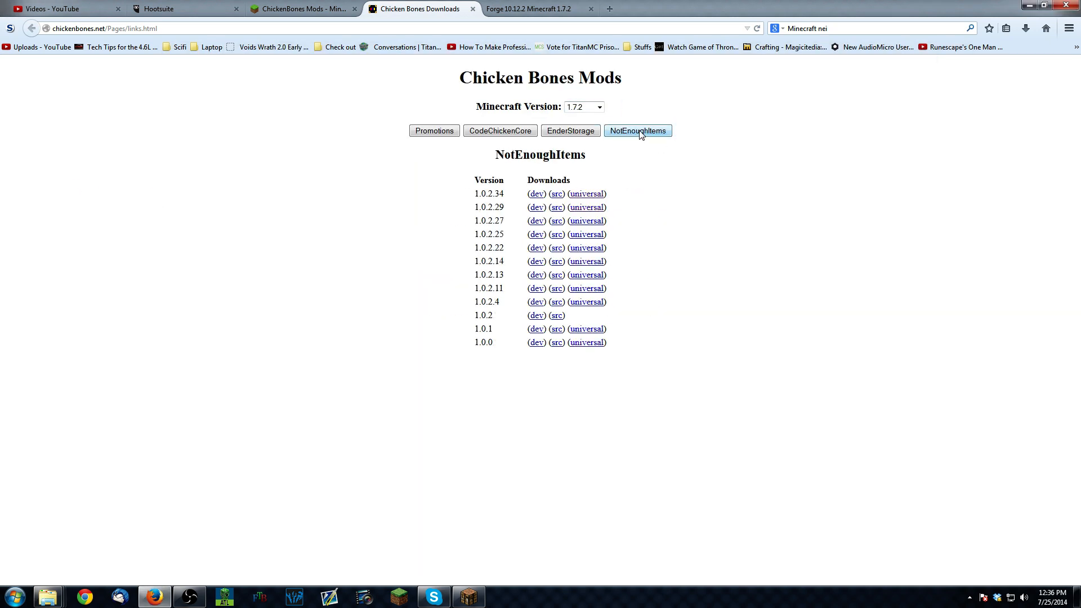
{"action": "left_click", "coordinate": [500, 130]}
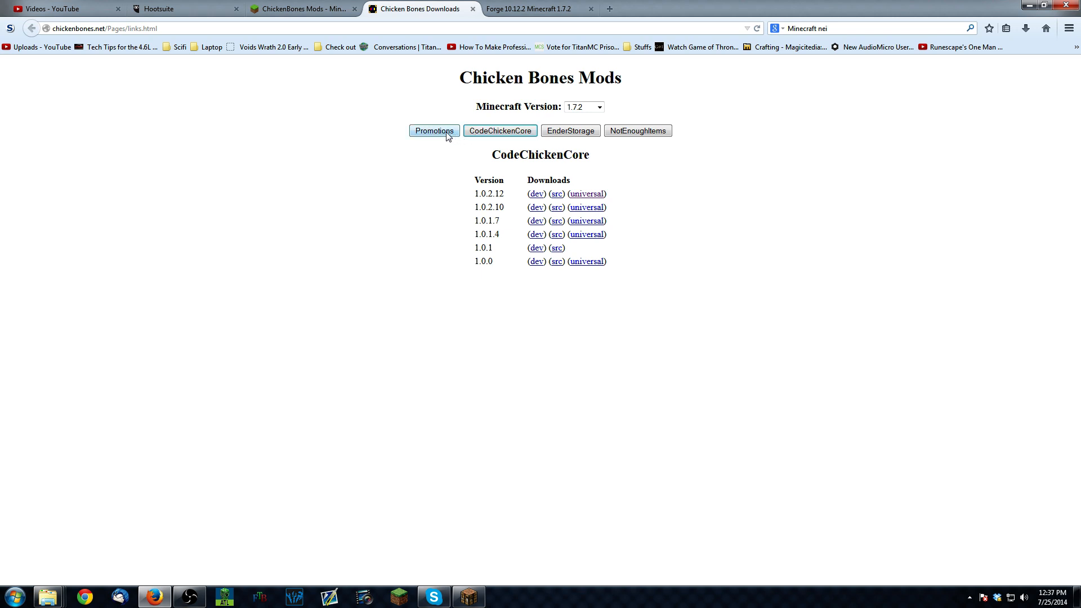
{"action": "mouse_move", "coordinate": [468, 596]}
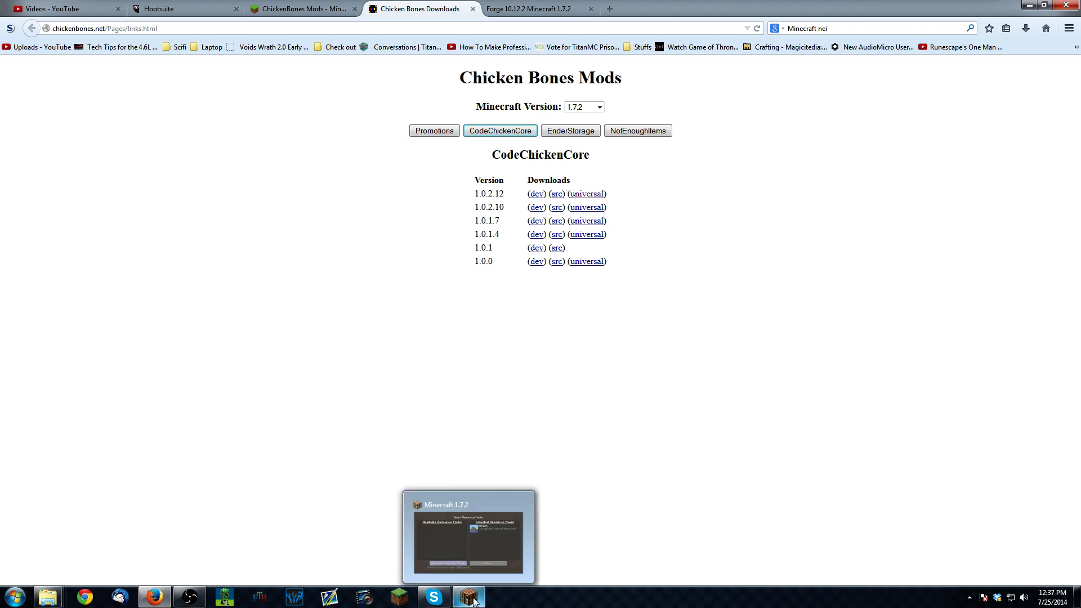
- Review the Mod List showing CodeChicken Core and Not Enough Items, then reach the Play Multiplayer server list
{"action": "left_click", "coordinate": [468, 596]}
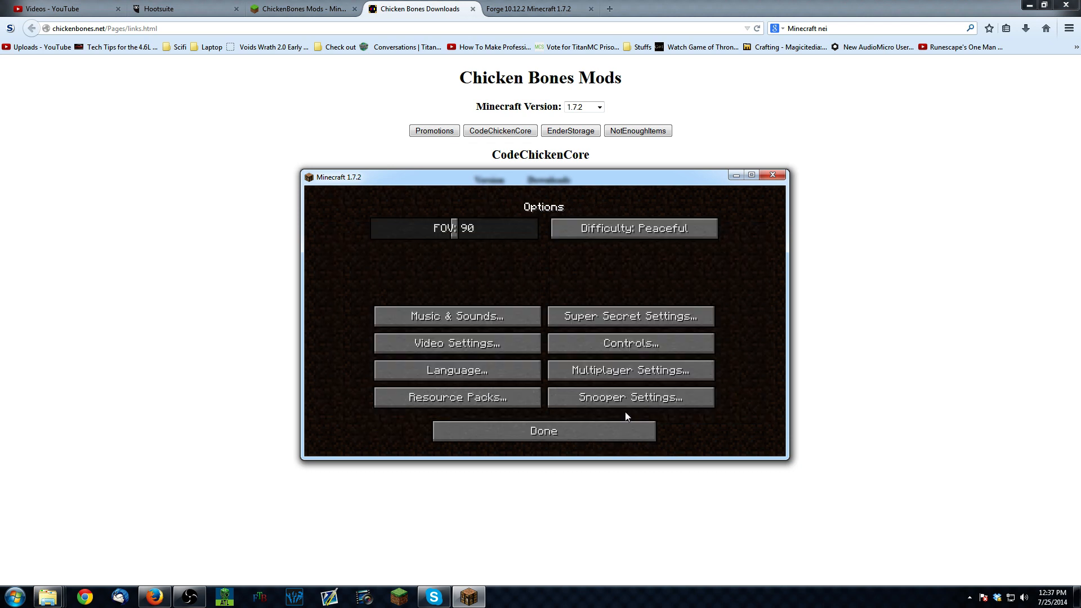
{"action": "left_click", "coordinate": [543, 430]}
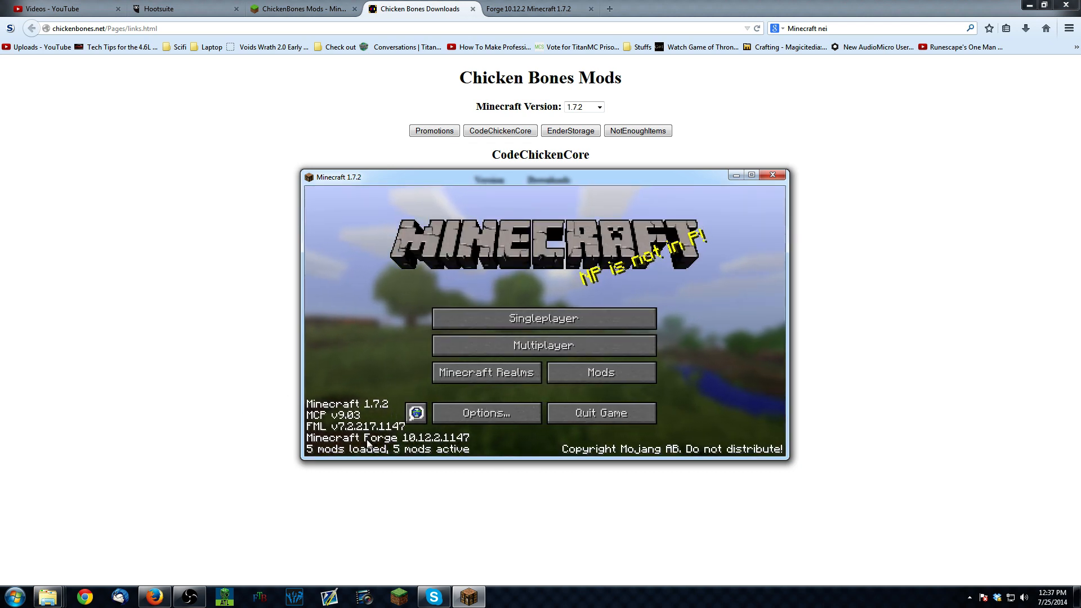
{"action": "left_click", "coordinate": [600, 372]}
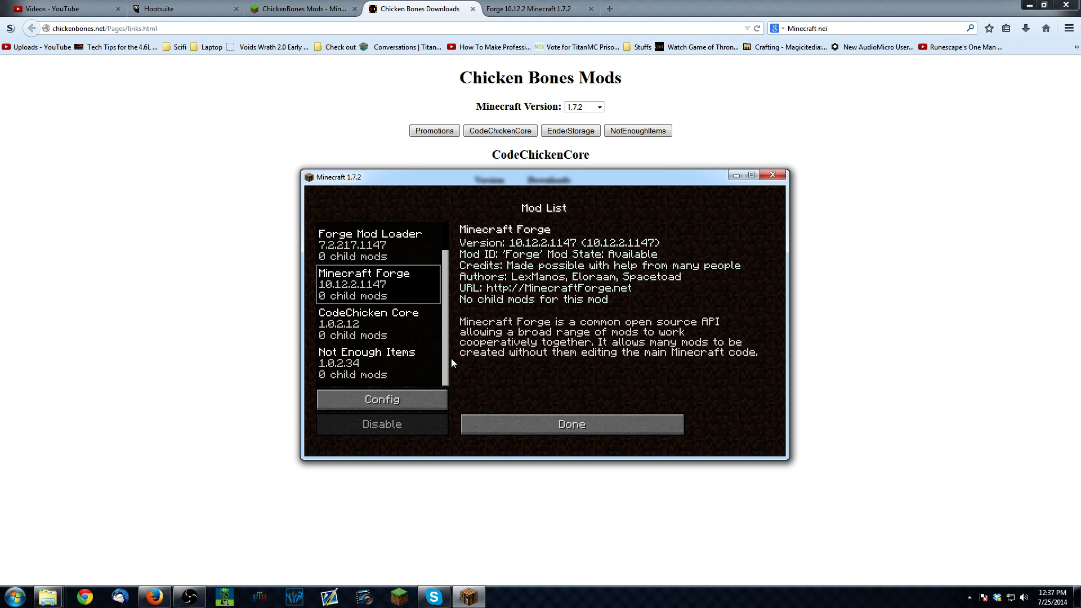
{"action": "left_click", "coordinate": [570, 423]}
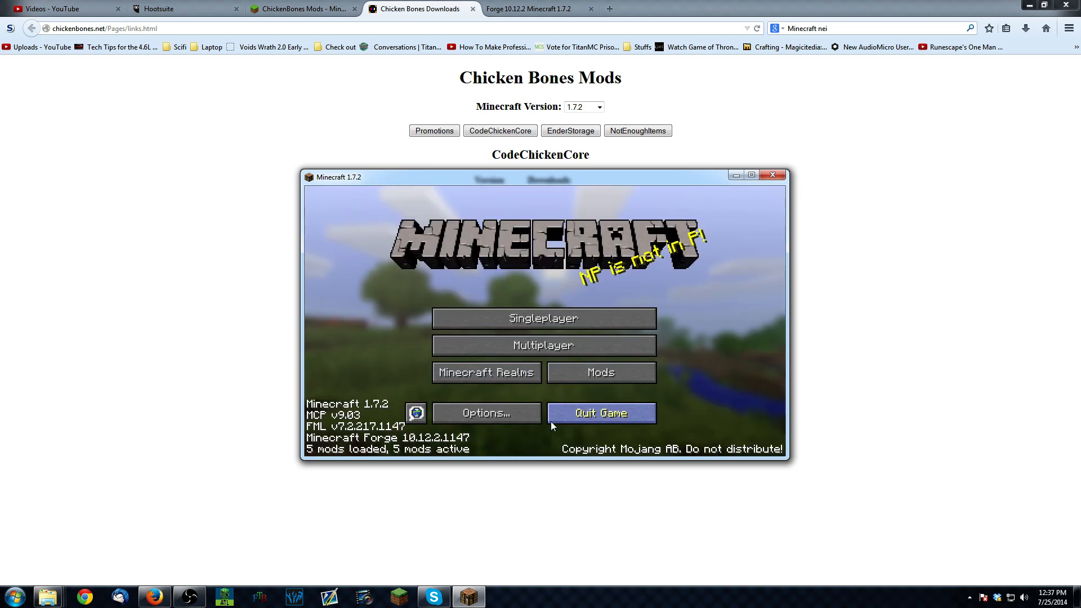
{"action": "left_click", "coordinate": [543, 345]}
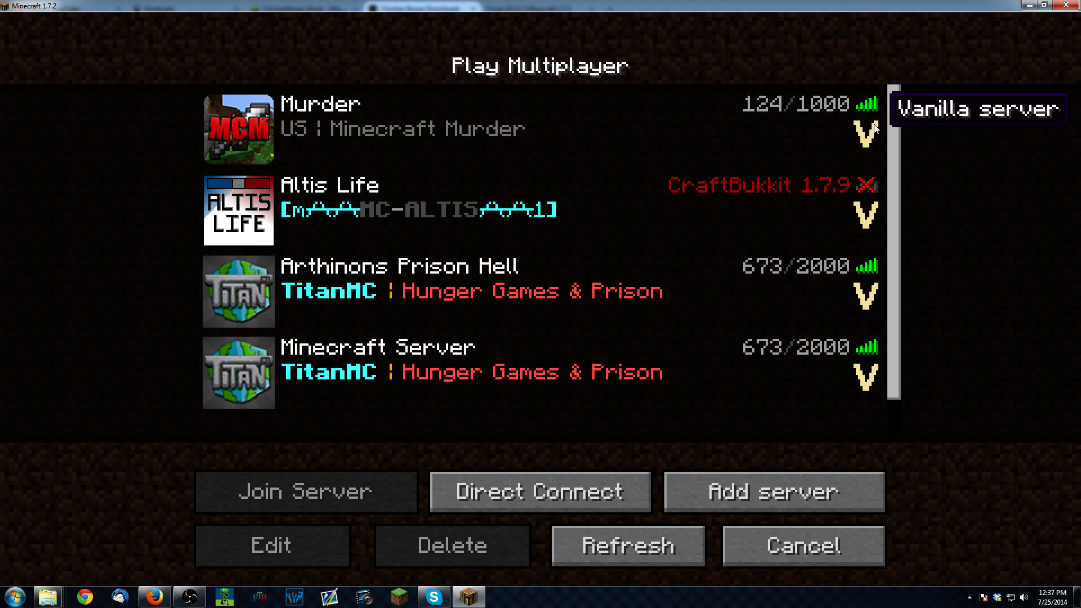
{"action": "mouse_move", "coordinate": [863, 267]}
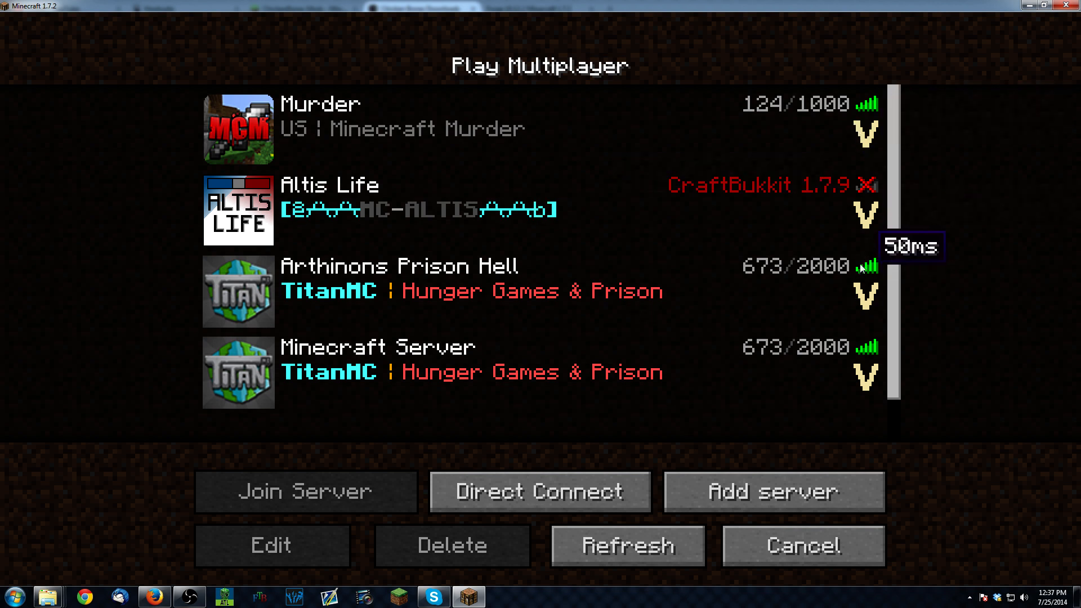
{"action": "mouse_move", "coordinate": [874, 337]}
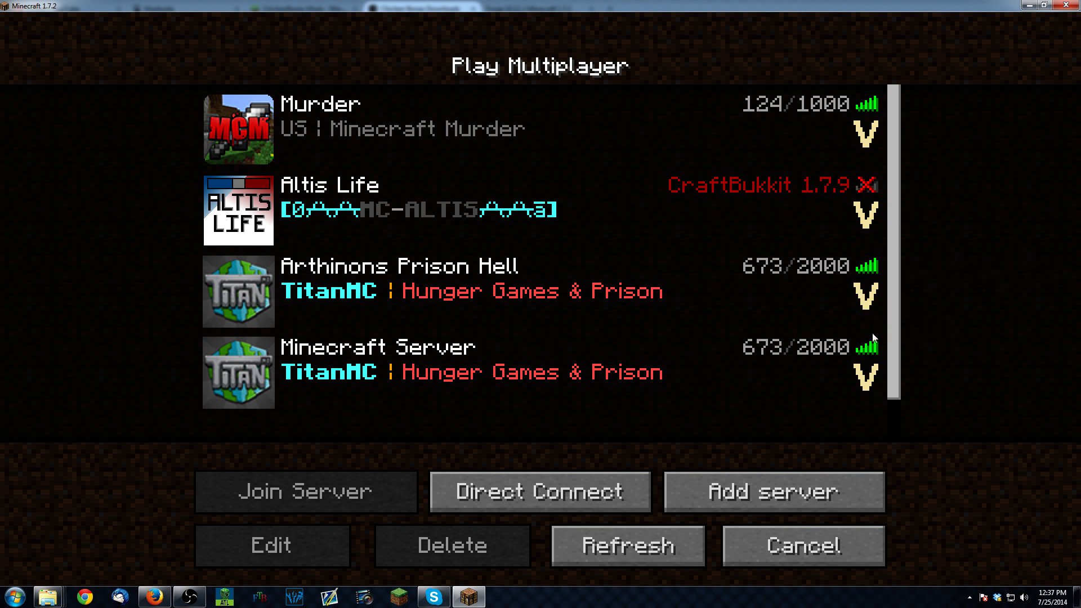
- Join the TitanMC Minecraft Server from the multiplayer list
{"action": "left_click", "coordinate": [305, 491]}
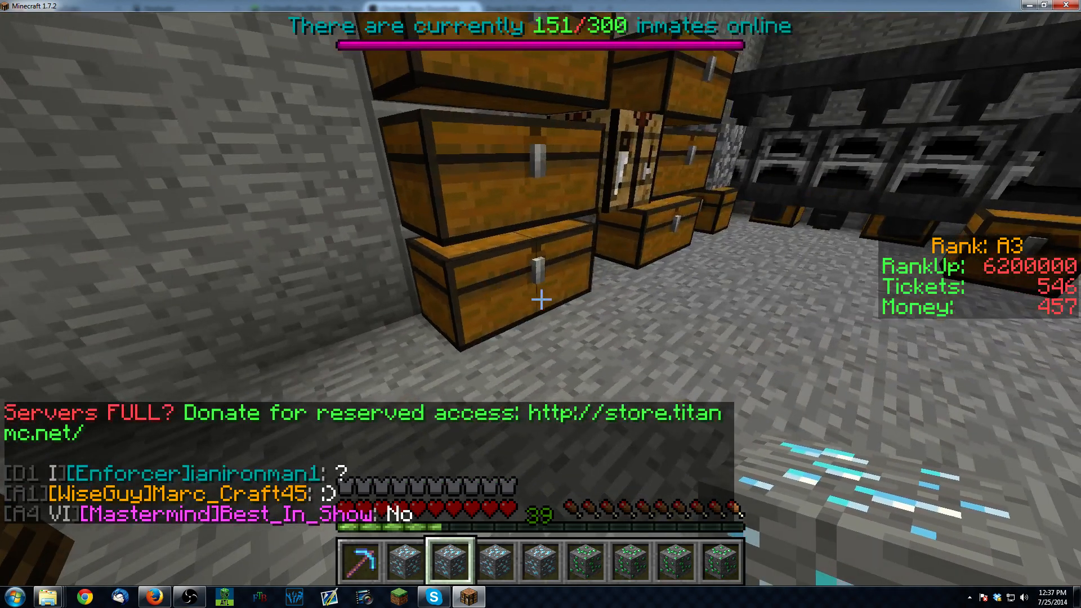
- Teleport with /home and fill the crafting grid with emeralds from the NEI emerald block recipe
{"action": "type", "text": "/home"}
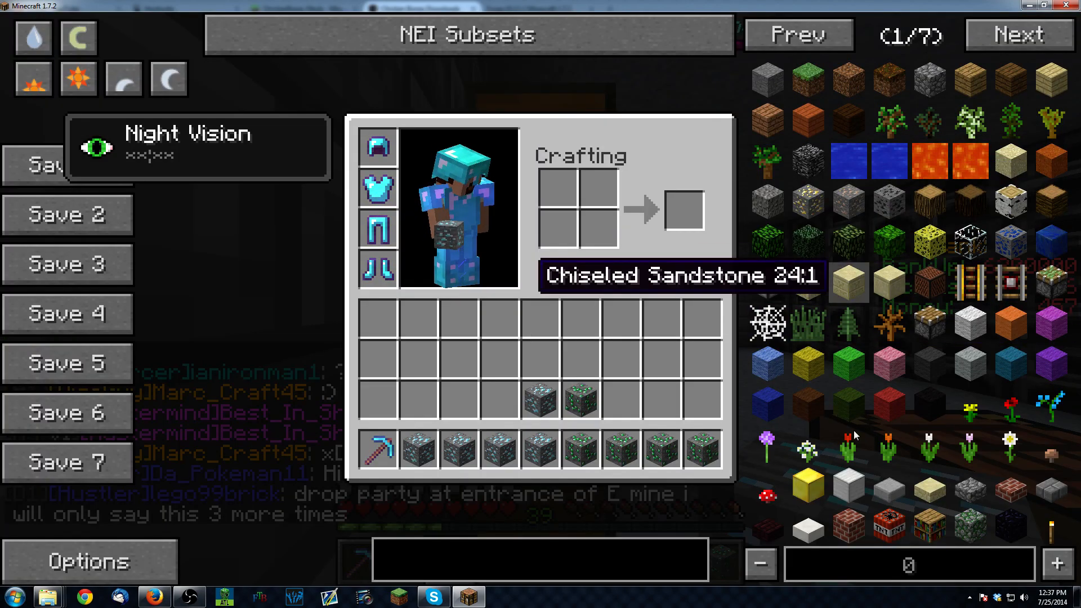
{"action": "key", "text": "Escape"}
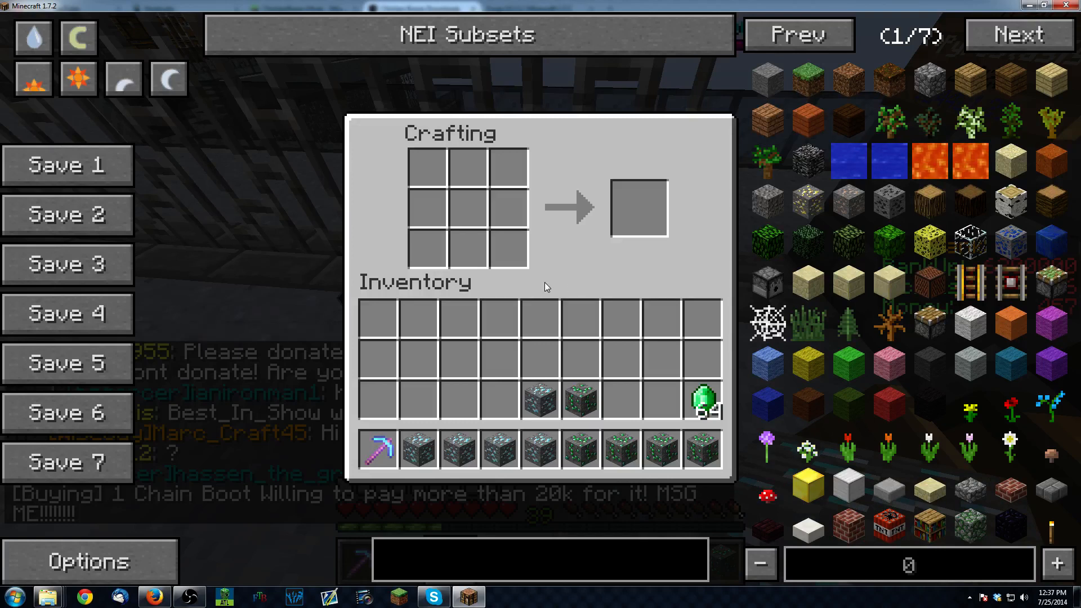
{"action": "mouse_move", "coordinate": [703, 396]}
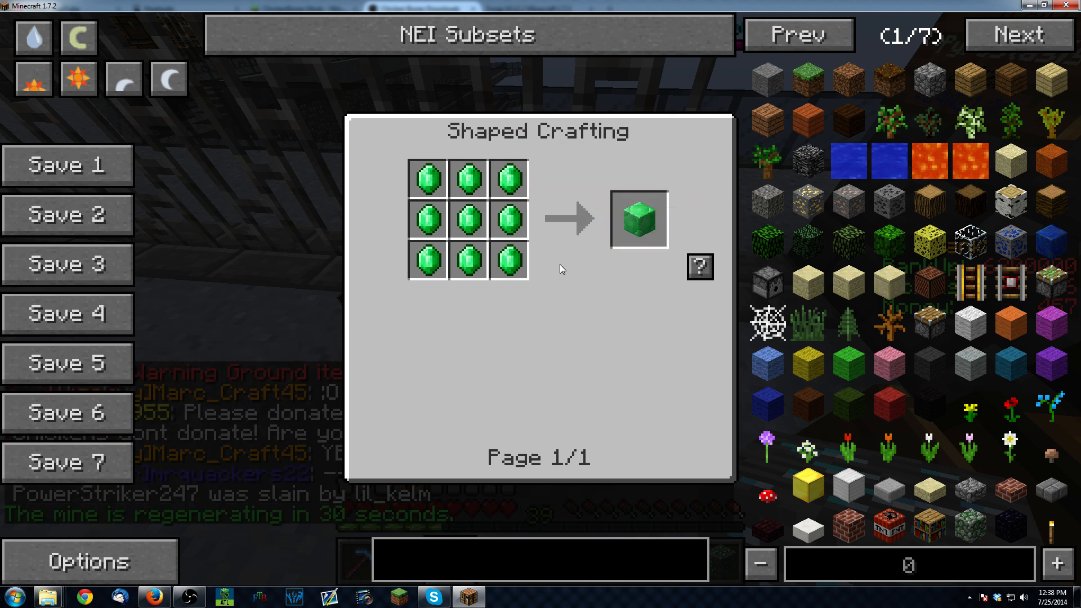
{"action": "mouse_move", "coordinate": [634, 227]}
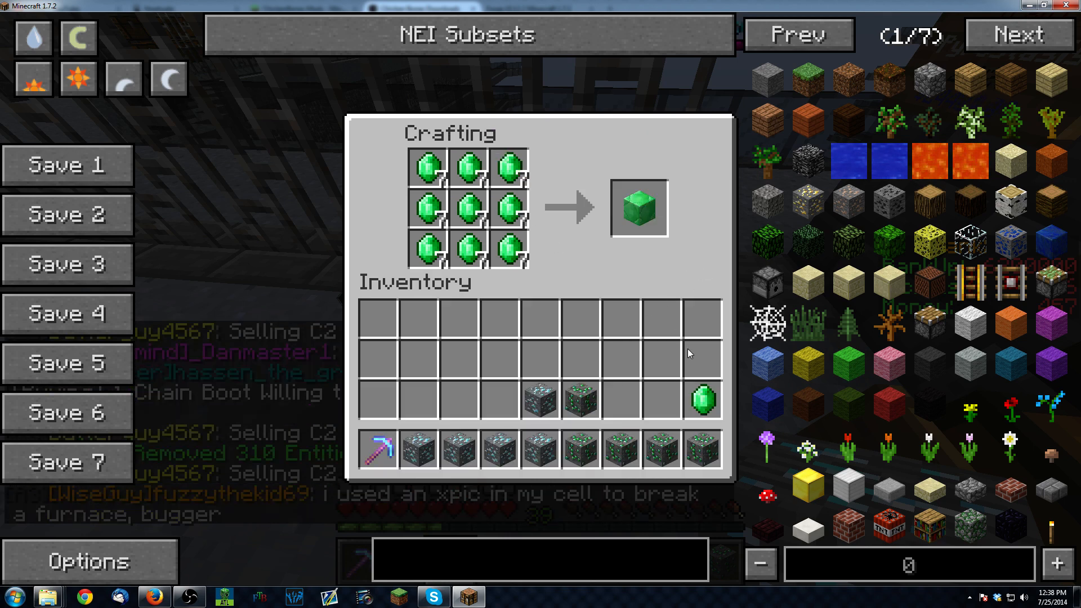
{"action": "left_click", "coordinate": [432, 168]}
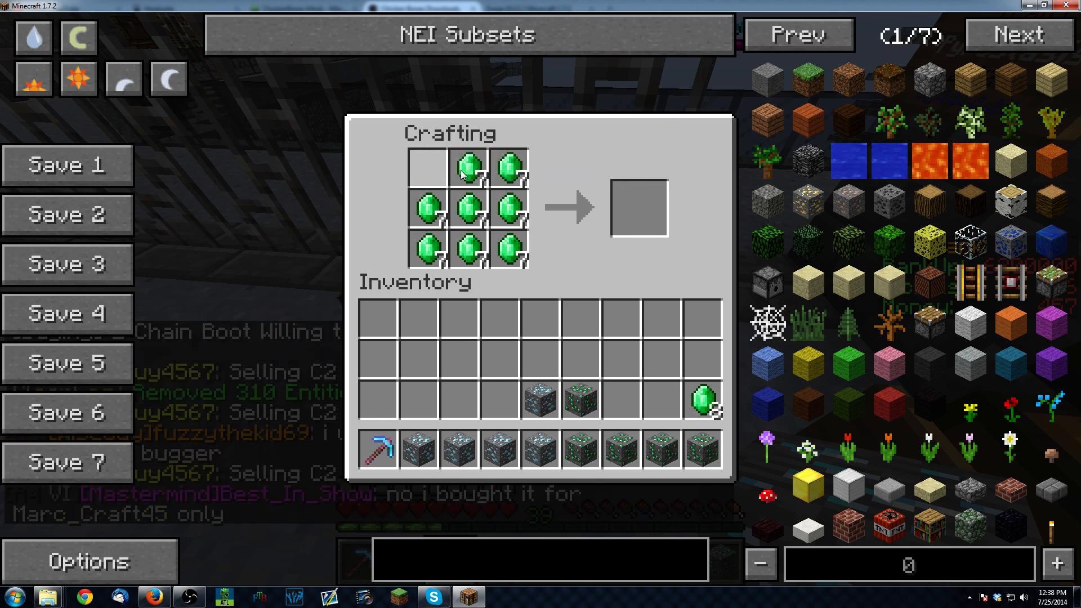
{"action": "left_click", "coordinate": [506, 252]}
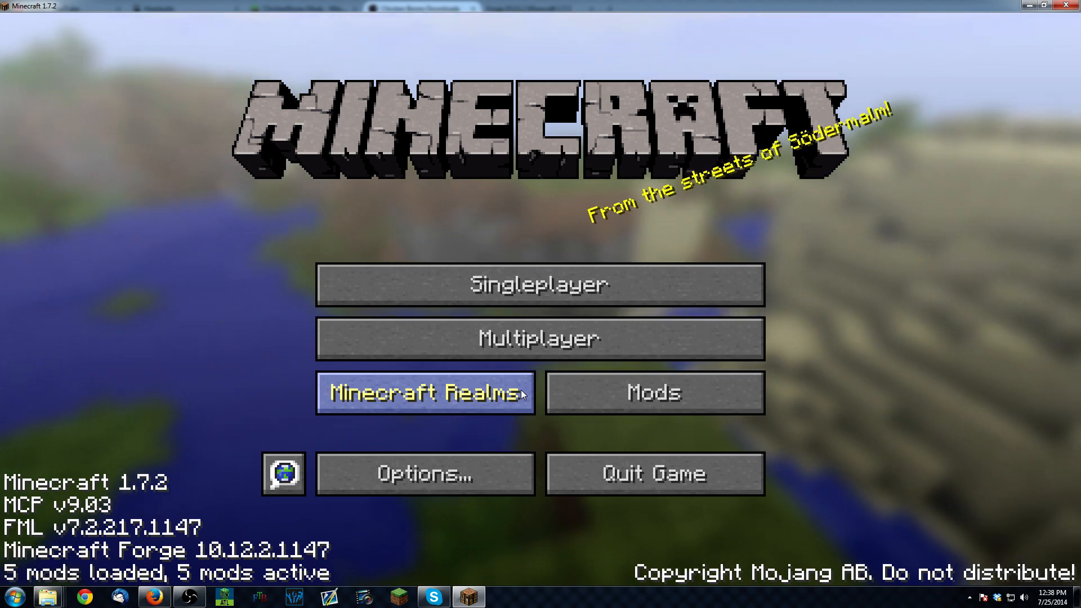
{"action": "mouse_move", "coordinate": [623, 475]}
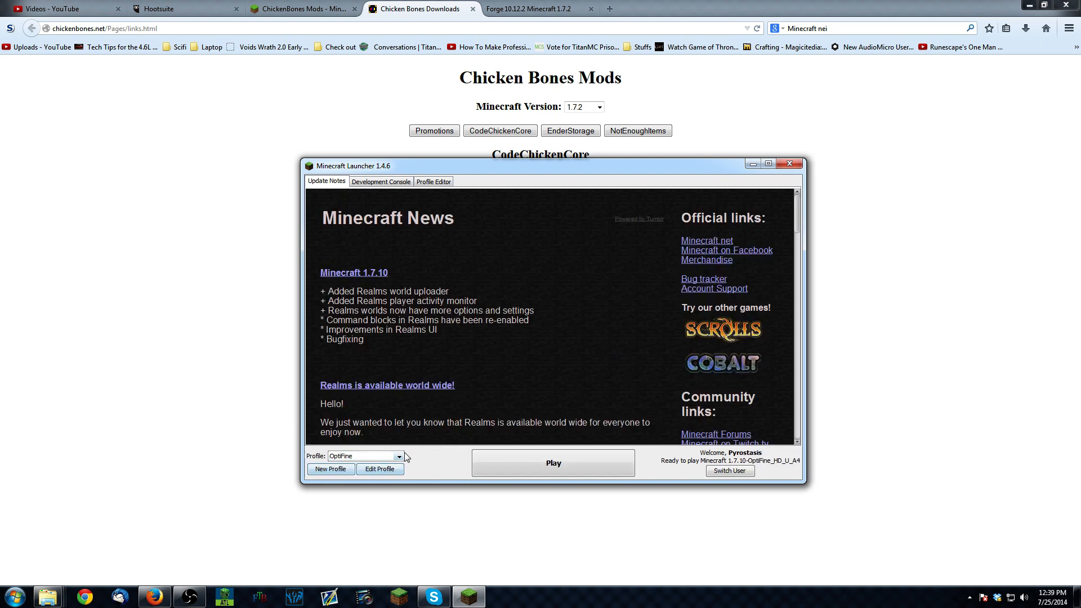
- Select the Forge profile and open its Profile Editor showing release 1.7.2-Forge10.12.2.1147
{"action": "left_click", "coordinate": [366, 456]}
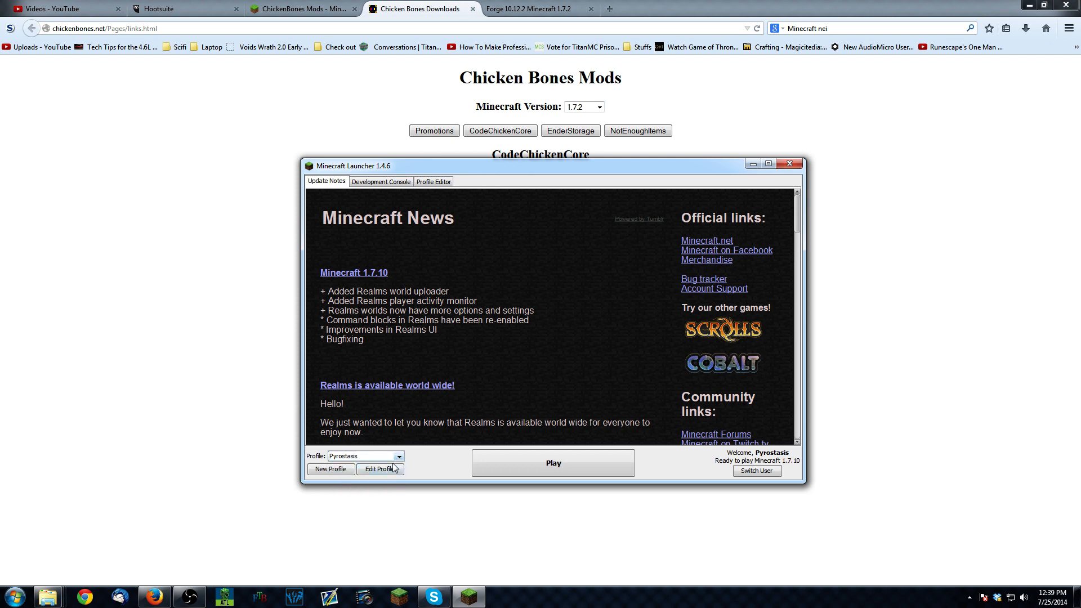
{"action": "left_click", "coordinate": [364, 455]}
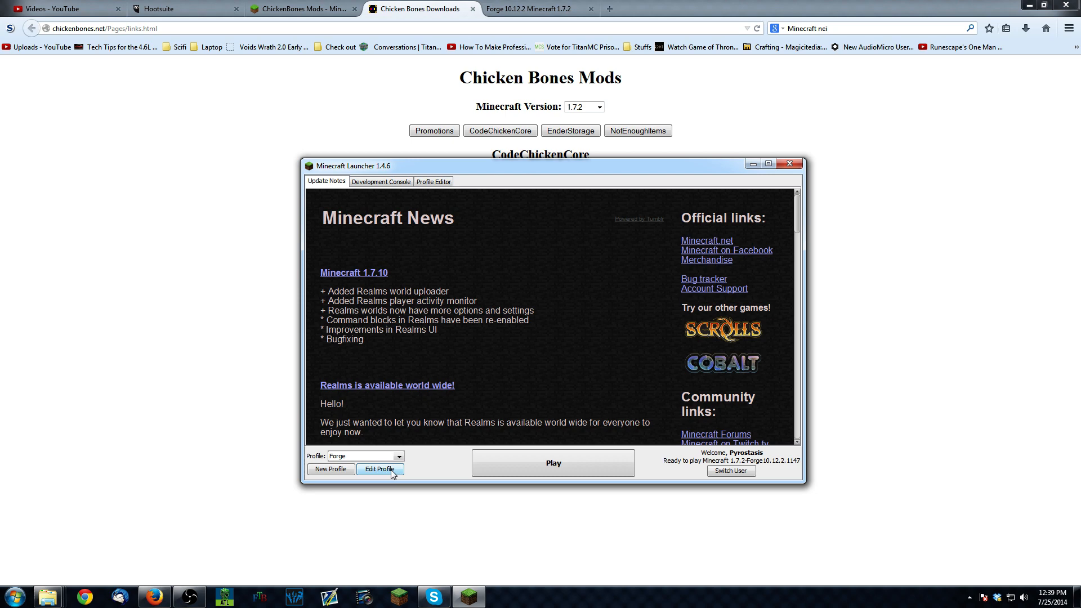
{"action": "left_click", "coordinate": [379, 468]}
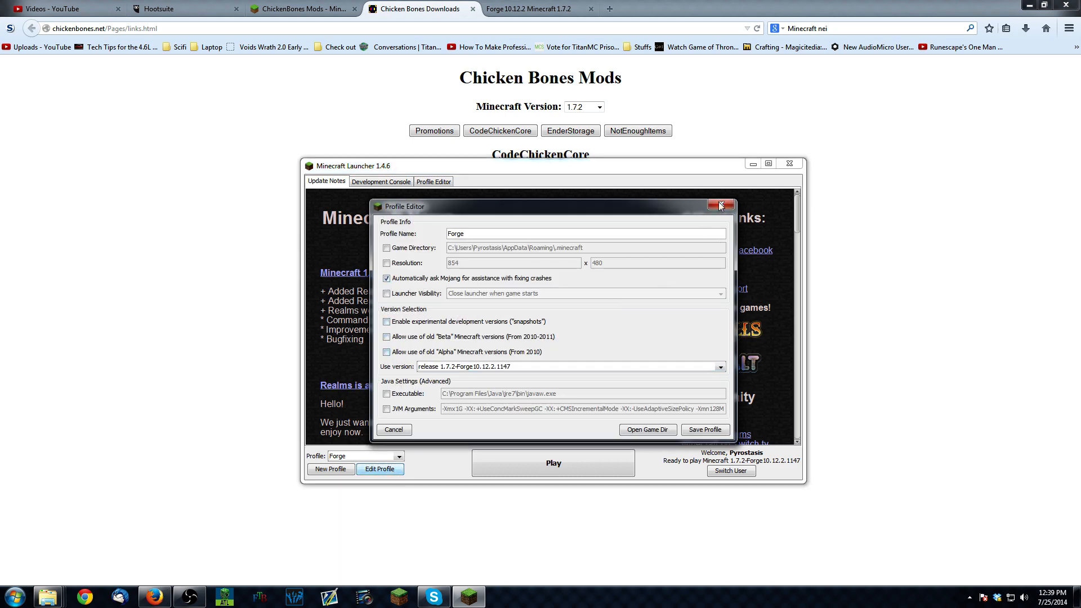
- View the Forge, OptiFine and Pyrostasis profiles, keep OptiFine undeleted, and return to Update Notes
{"action": "left_click", "coordinate": [720, 206]}
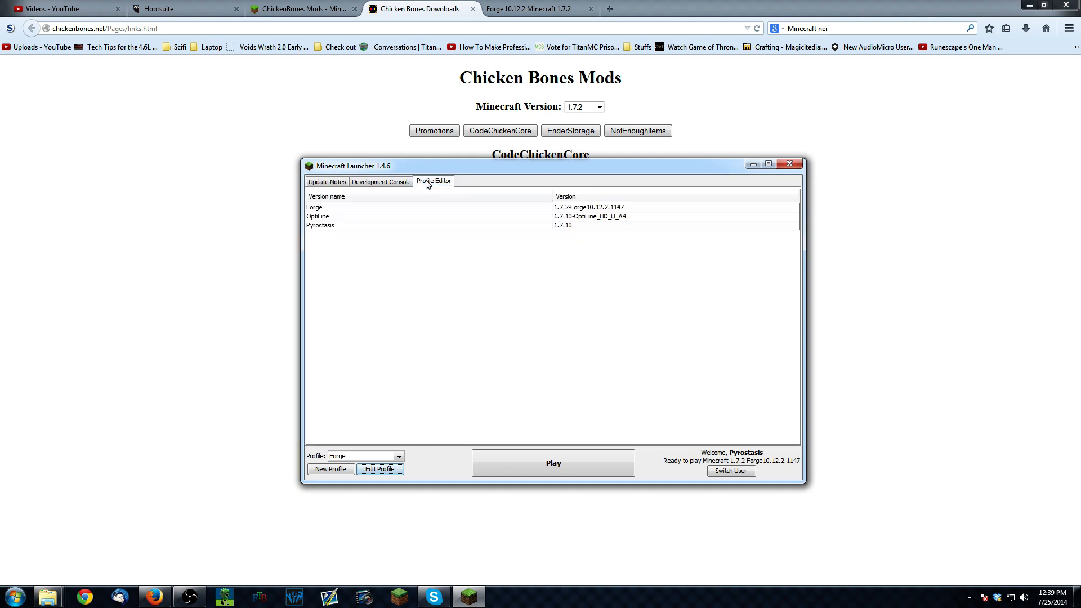
{"action": "mouse_move", "coordinate": [323, 228]}
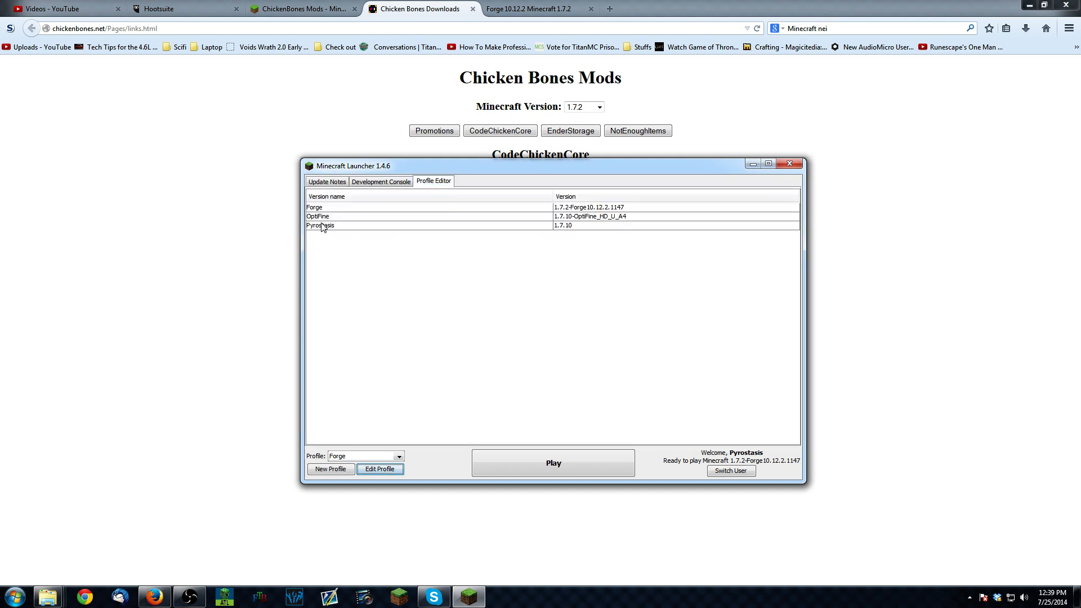
{"action": "right_click", "coordinate": [317, 216]}
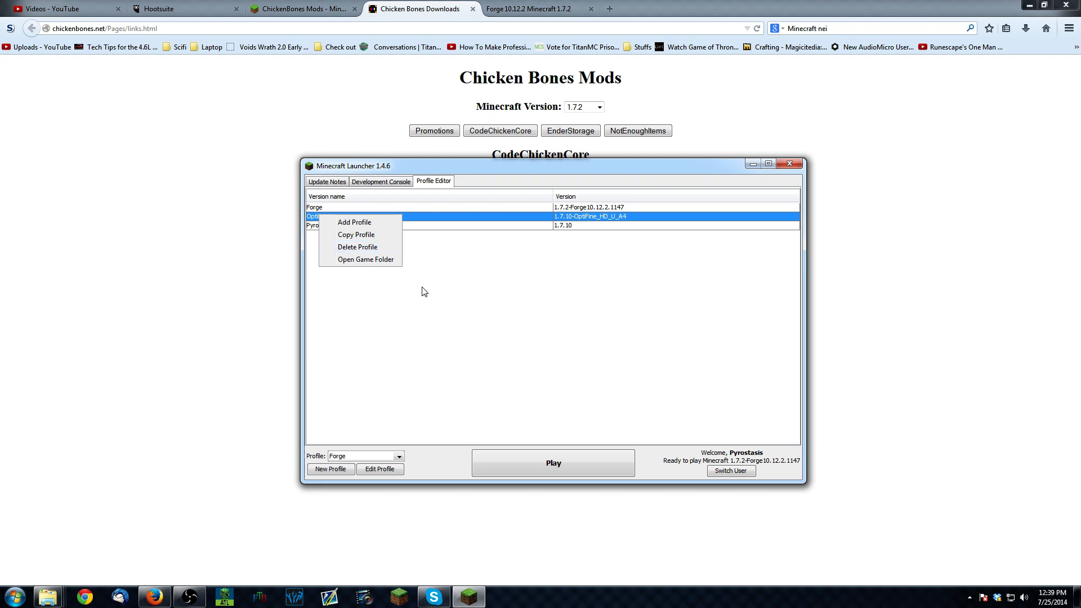
{"action": "left_click", "coordinate": [417, 269]}
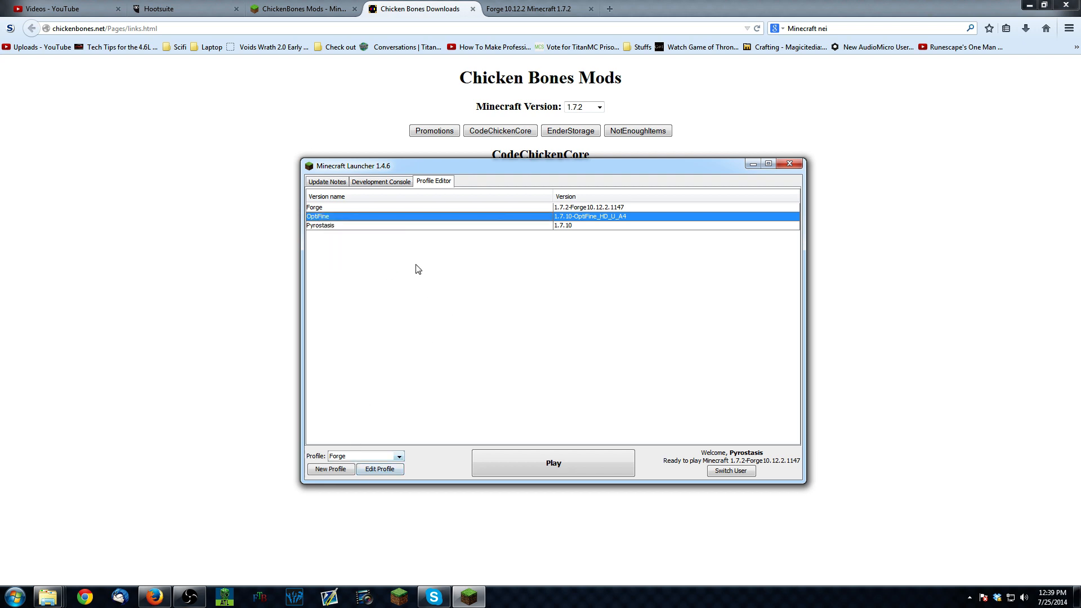
{"action": "left_click", "coordinate": [326, 181]}
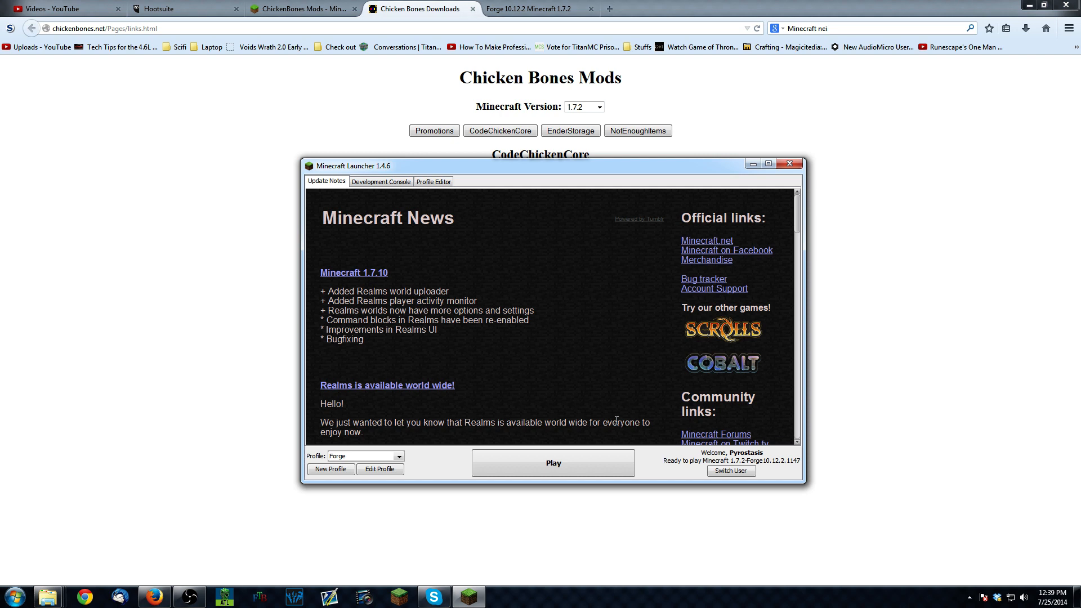
{"action": "mouse_move", "coordinate": [592, 381]}
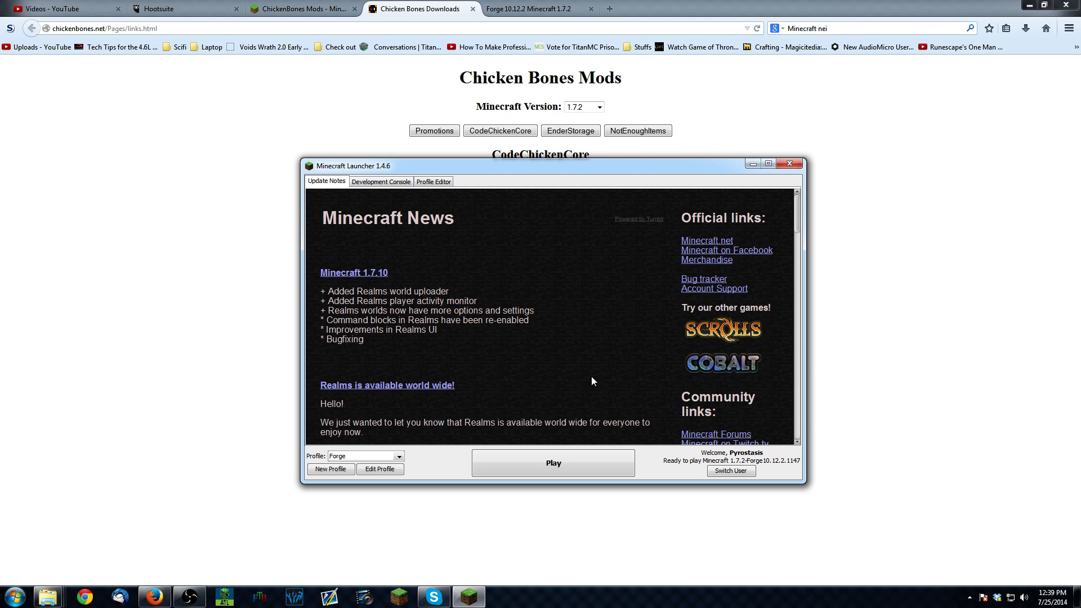
{"action": "mouse_move", "coordinate": [610, 456]}
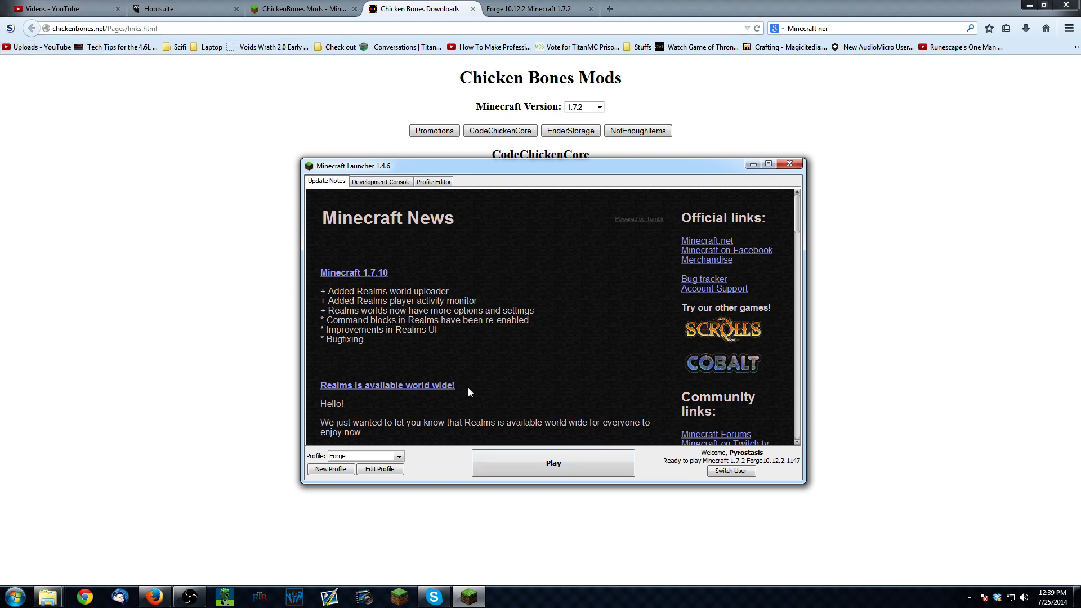
{"action": "mouse_move", "coordinate": [485, 409]}
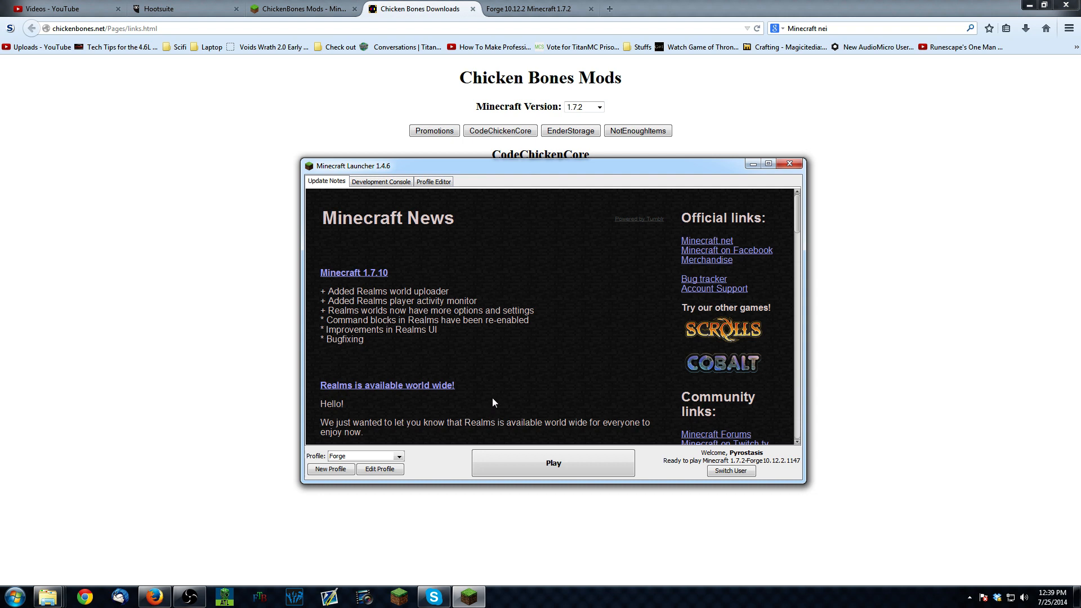
{"action": "mouse_move", "coordinate": [475, 376]}
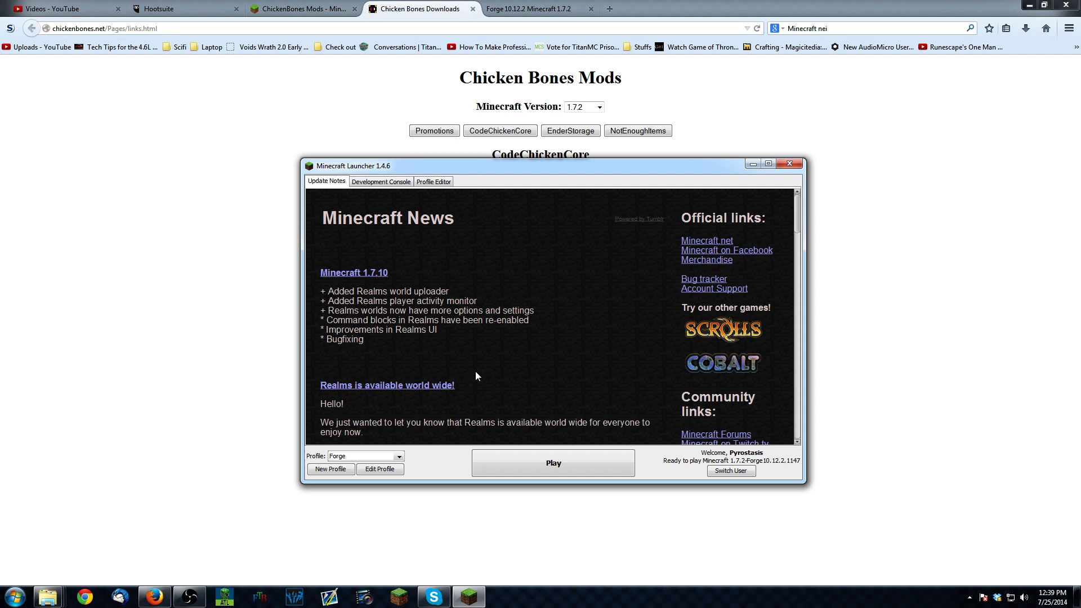